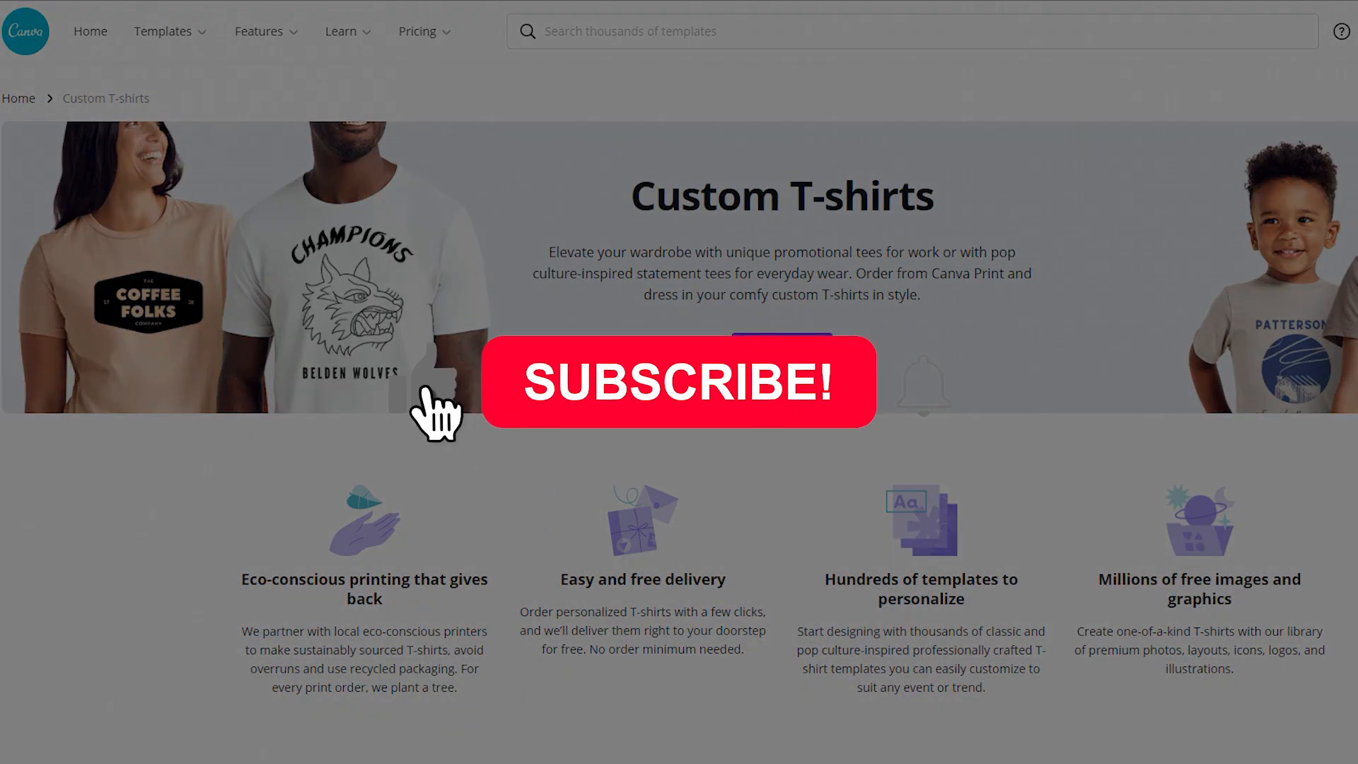
Step: Scroll the Custom T-shirts page from templates down to the Free vs Pro plan comparison
{"action": "left_click", "coordinate": [678, 382]}
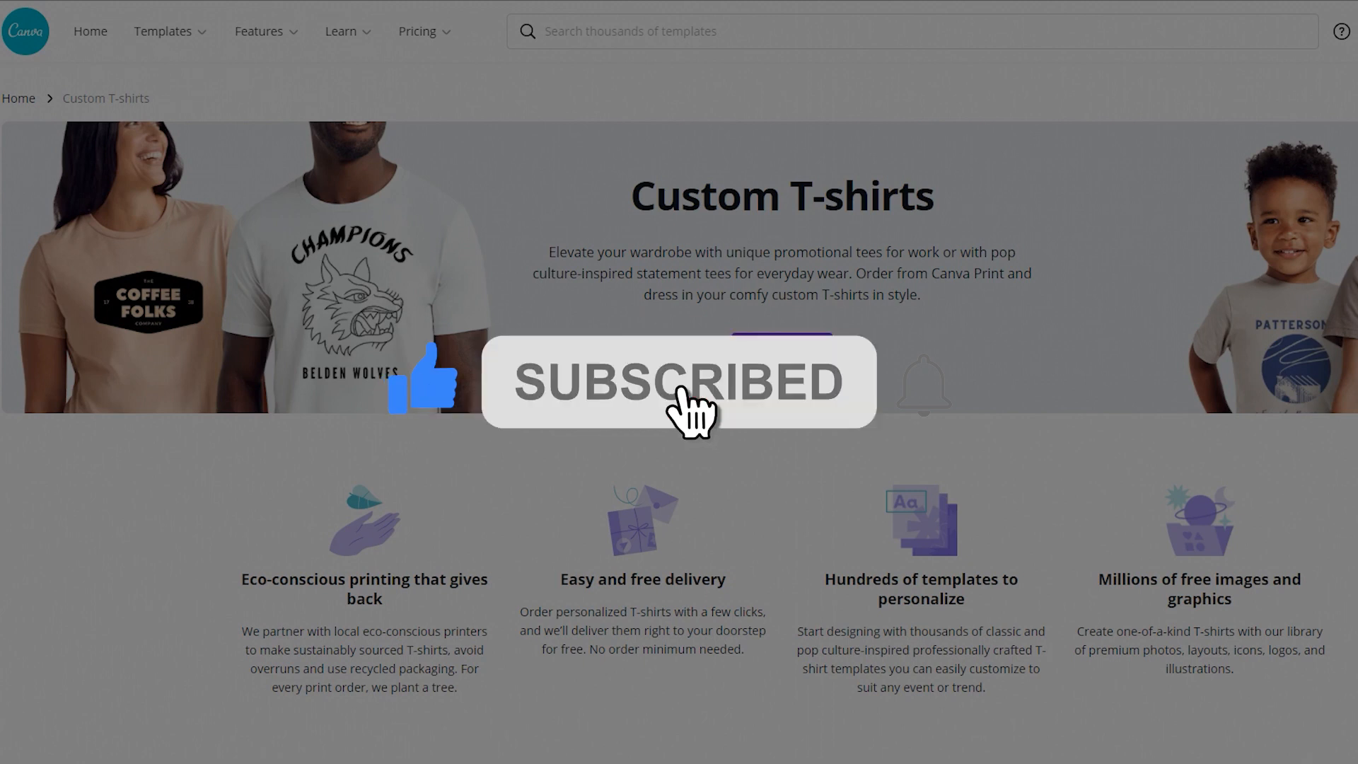
{"action": "scroll", "scroll_direction": "down", "scroll_amount": 3}
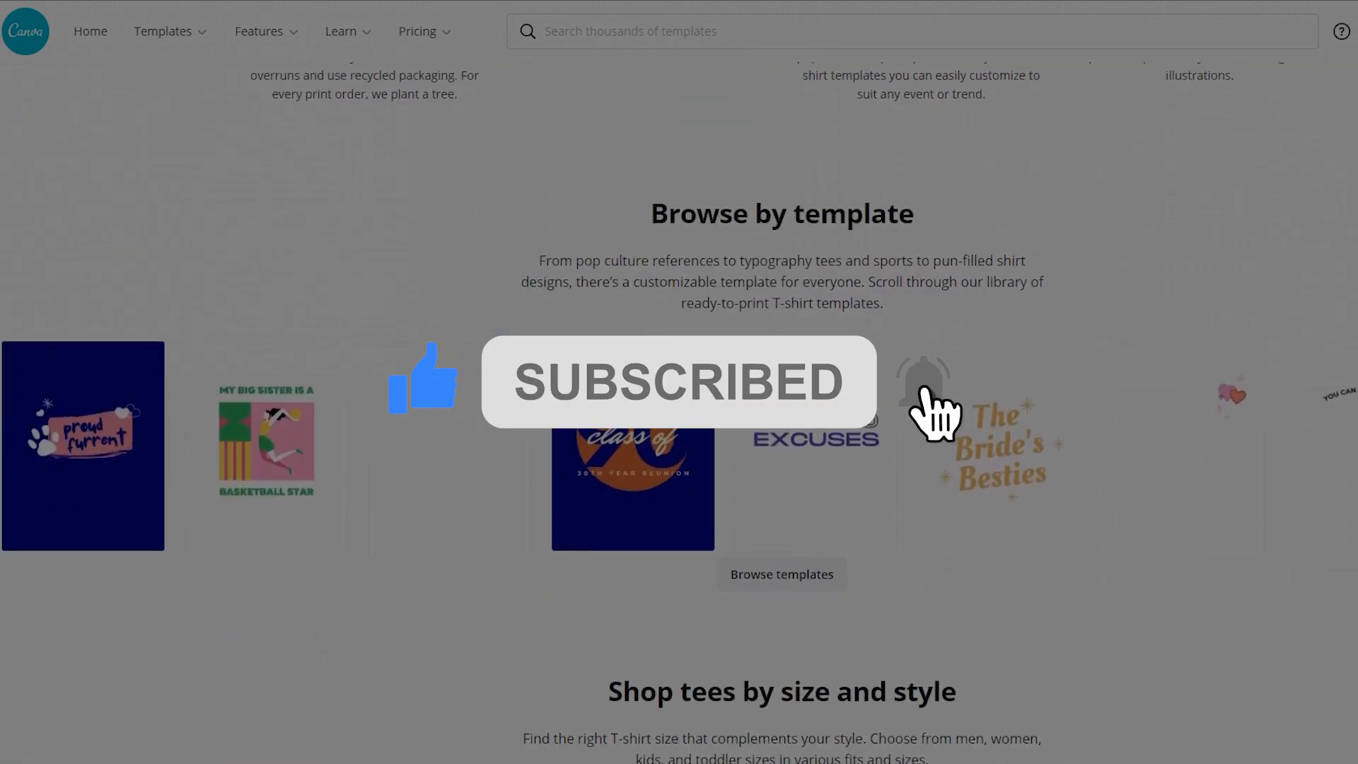
{"action": "scroll", "scroll_direction": "down", "scroll_amount": 3}
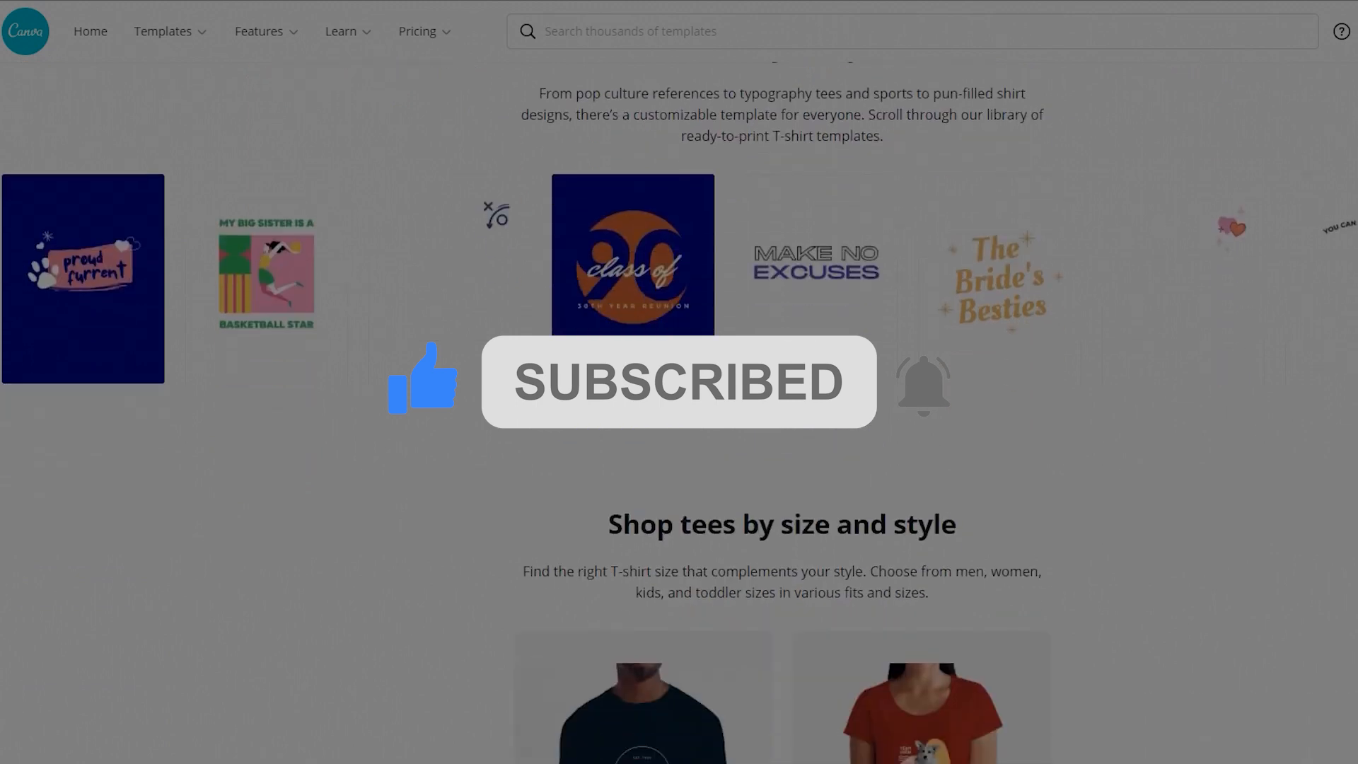
{"action": "scroll", "scroll_direction": "down", "scroll_amount": 3}
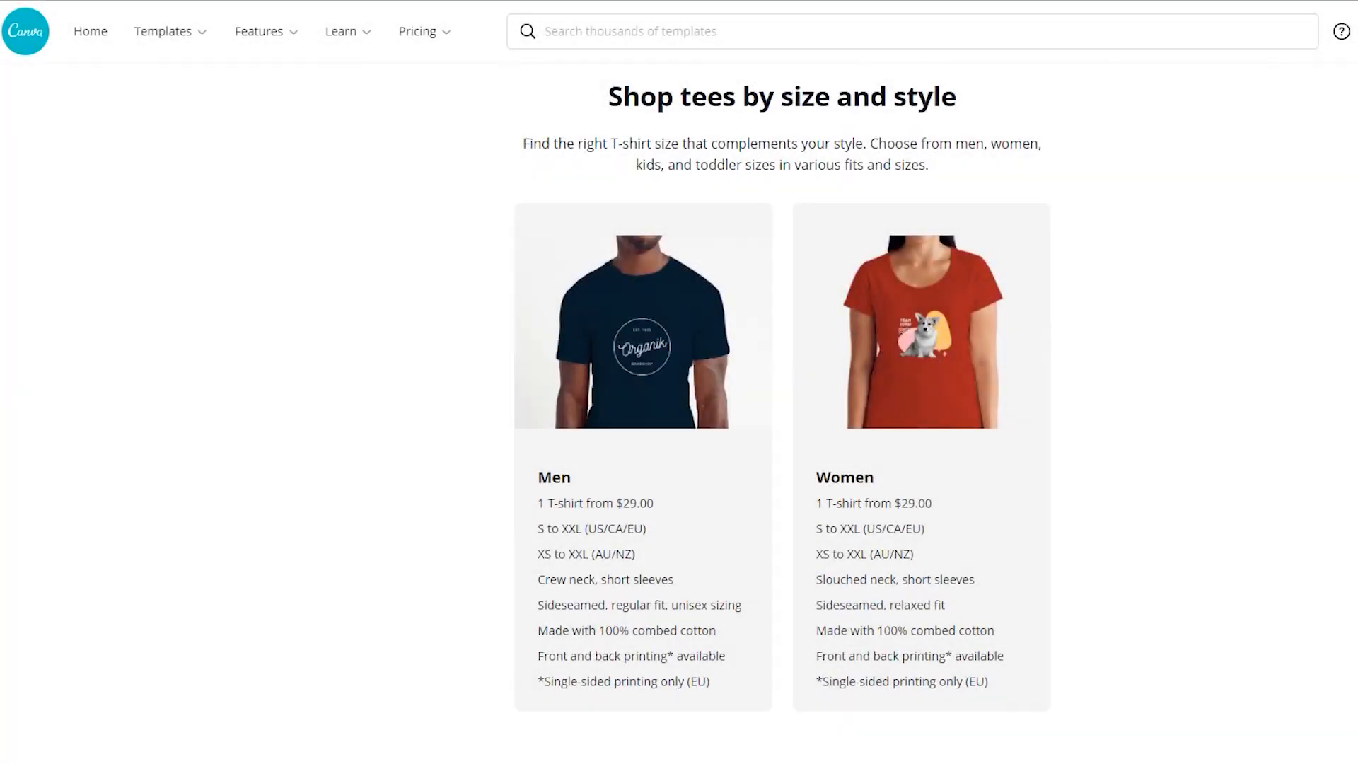
{"action": "scroll", "scroll_direction": "down", "scroll_amount": 3}
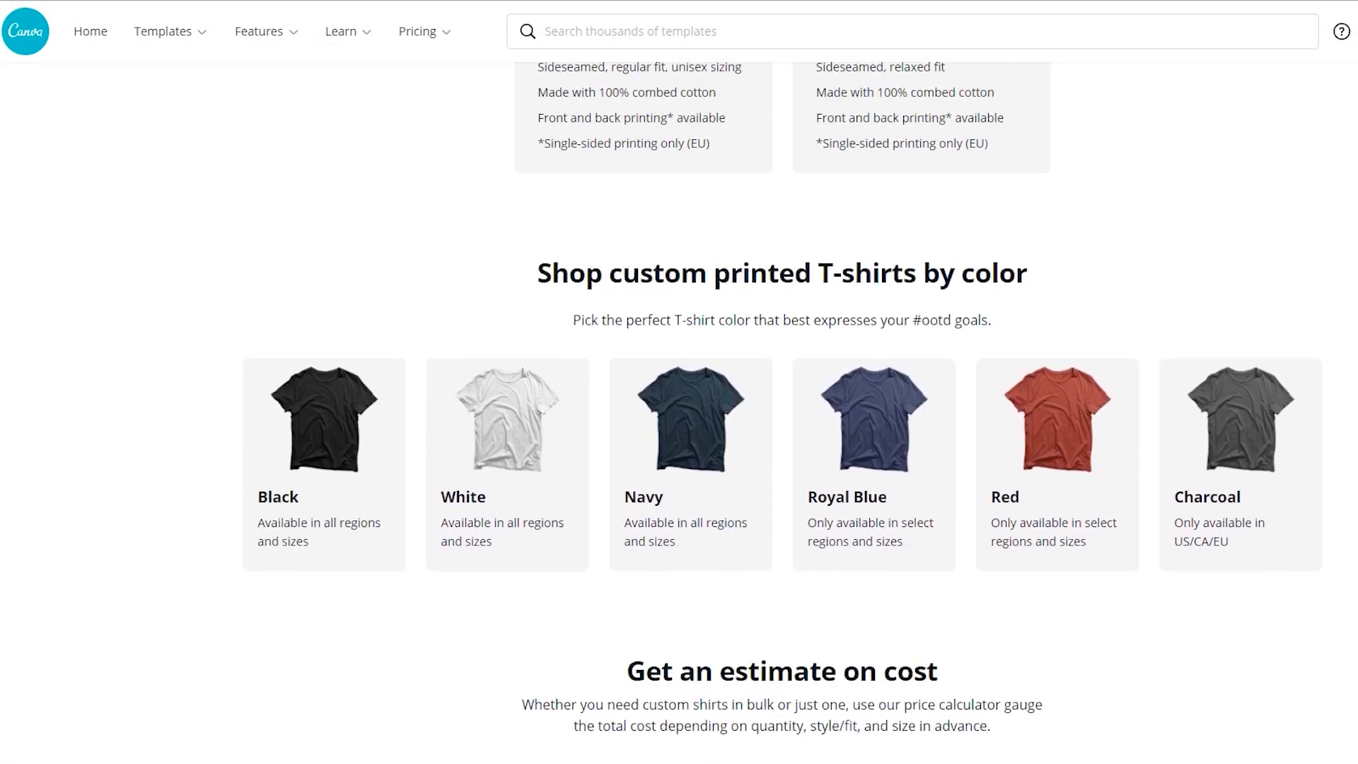
{"action": "scroll", "scroll_direction": "down", "scroll_amount": 3}
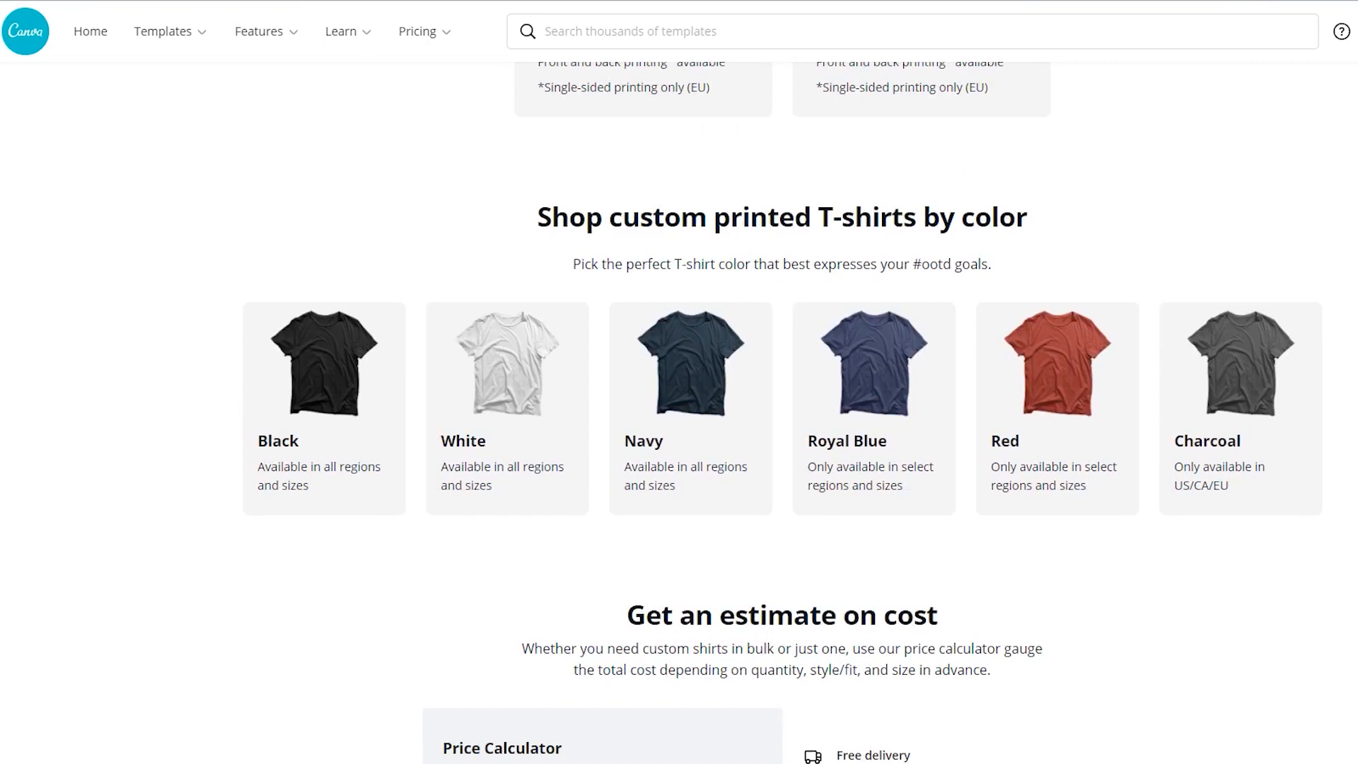
{"action": "scroll", "scroll_direction": "down", "scroll_amount": 3}
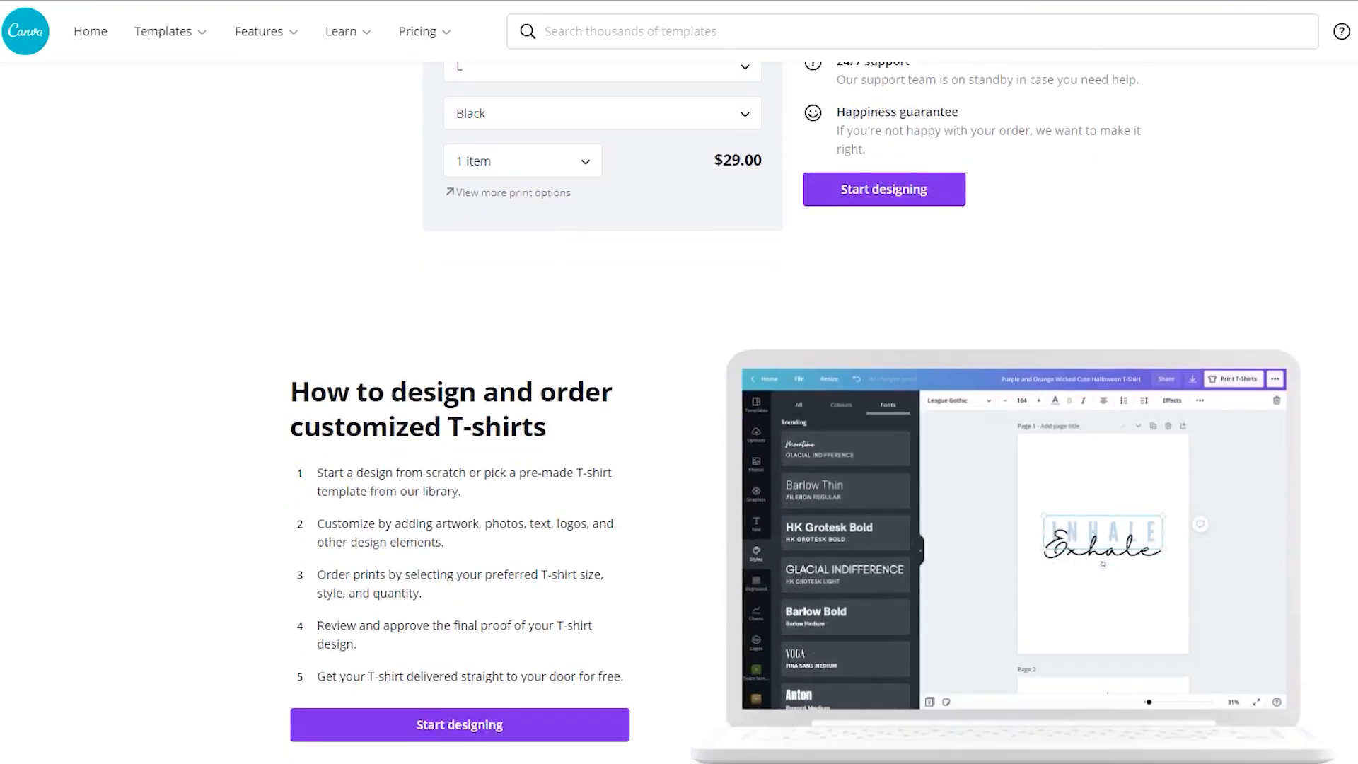
{"action": "scroll", "scroll_direction": "down", "scroll_amount": 3}
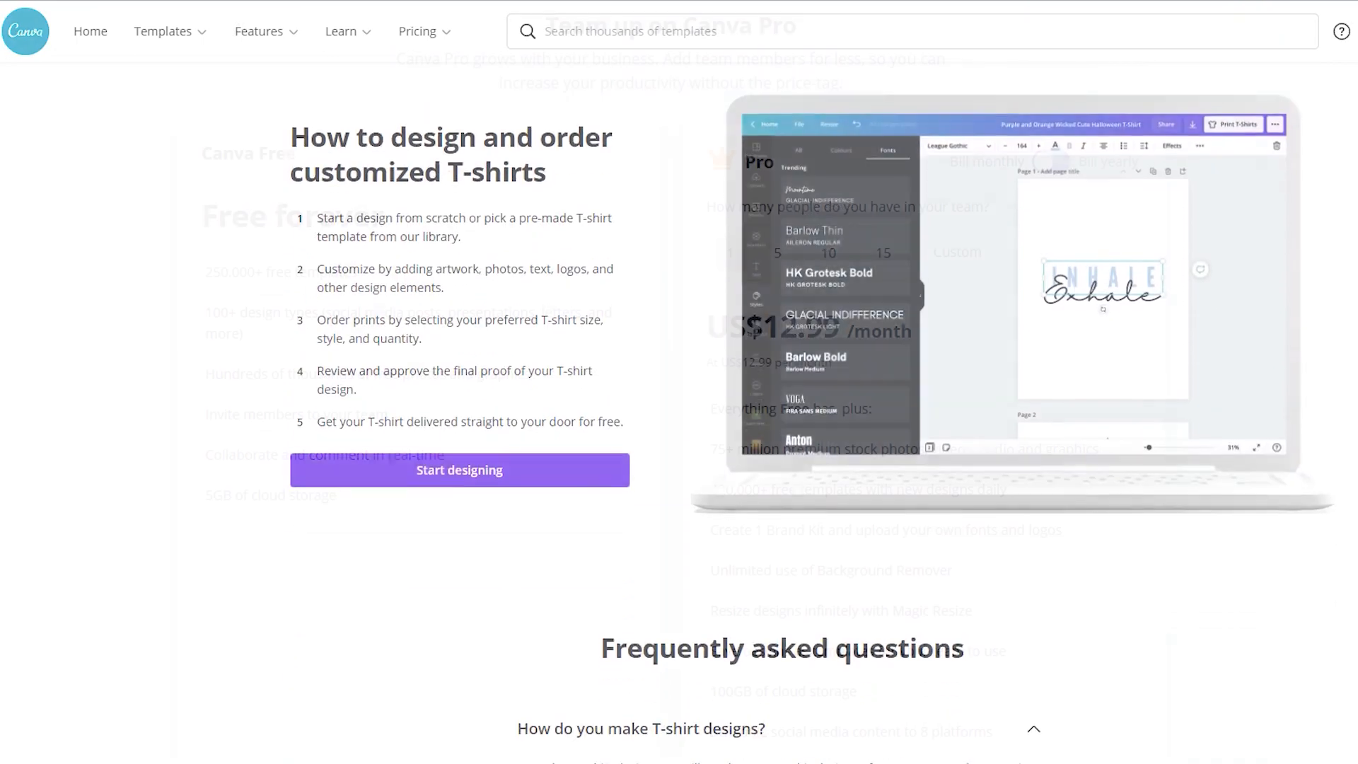
{"action": "scroll", "scroll_direction": "up", "scroll_amount": 3}
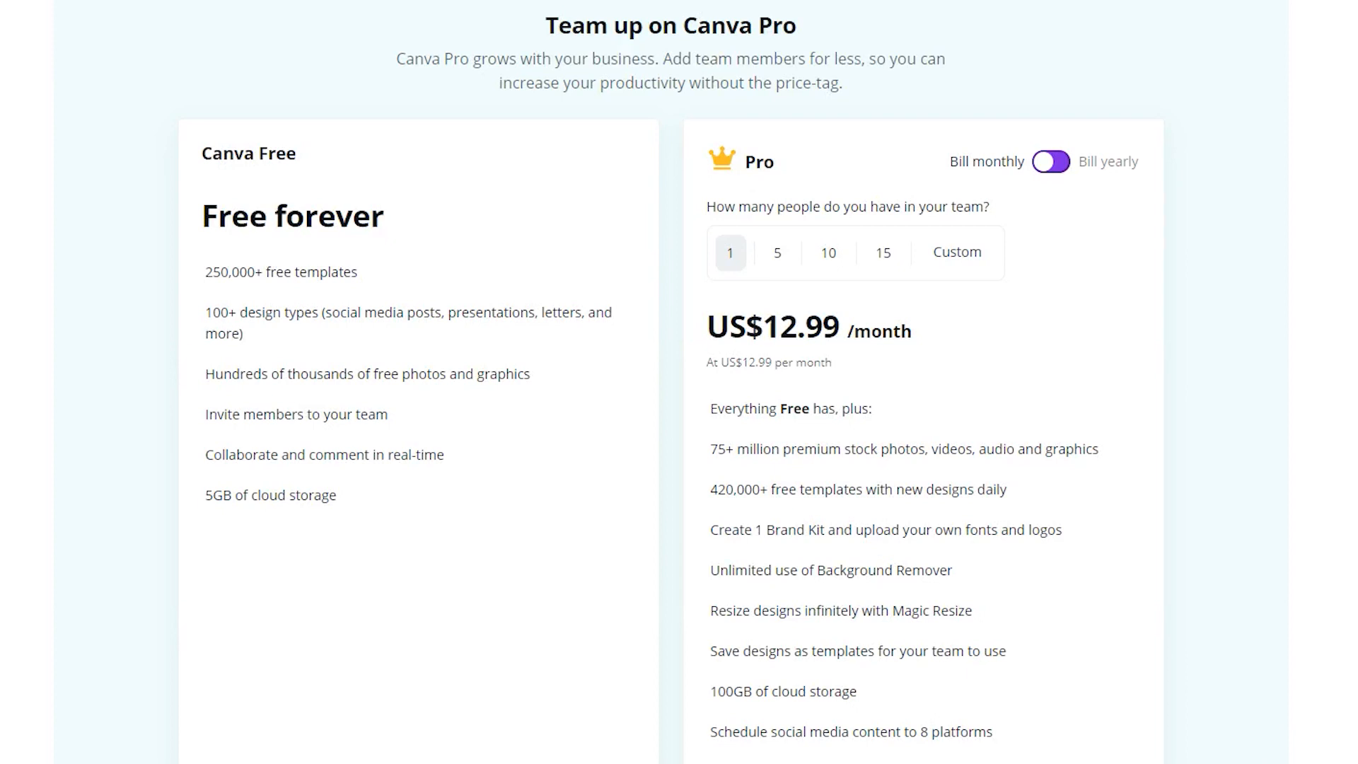
{"action": "mouse_move", "coordinate": [369, 416]}
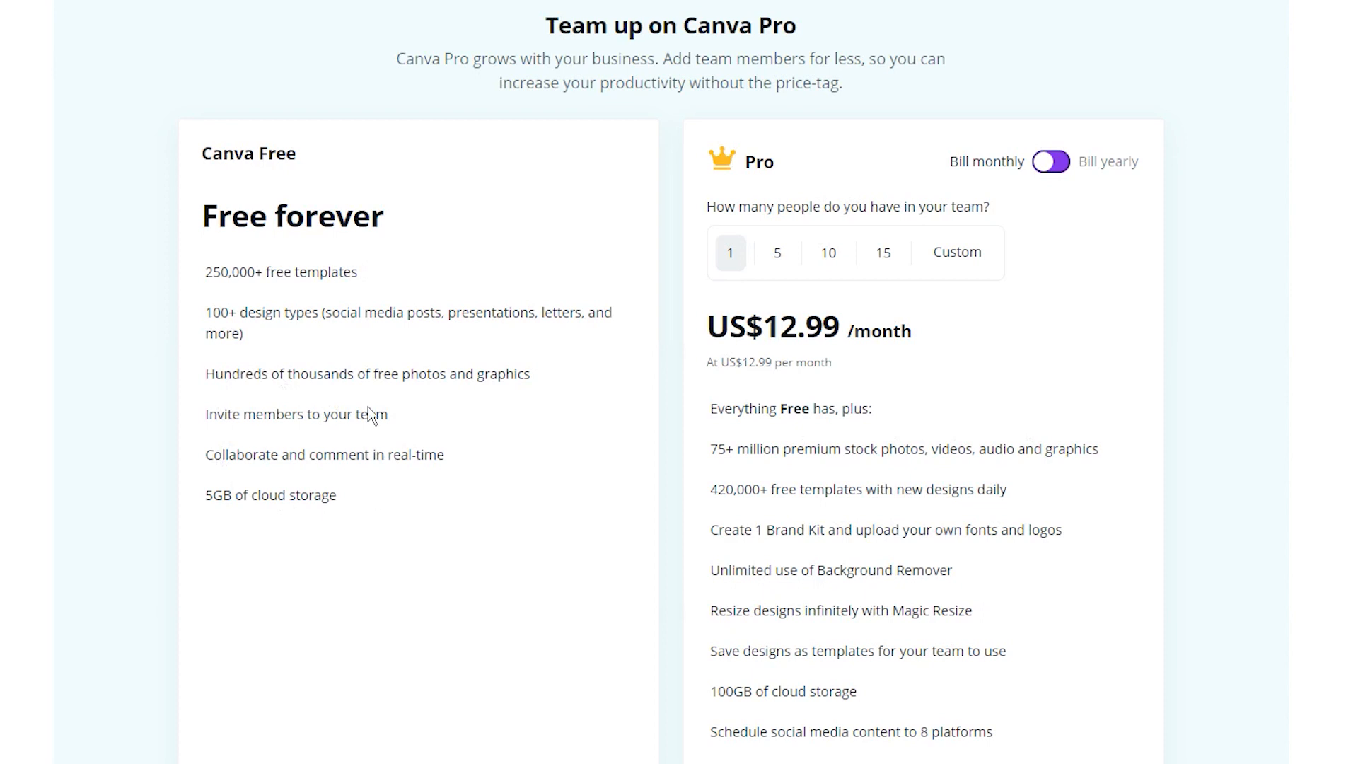
{"action": "mouse_move", "coordinate": [388, 535]}
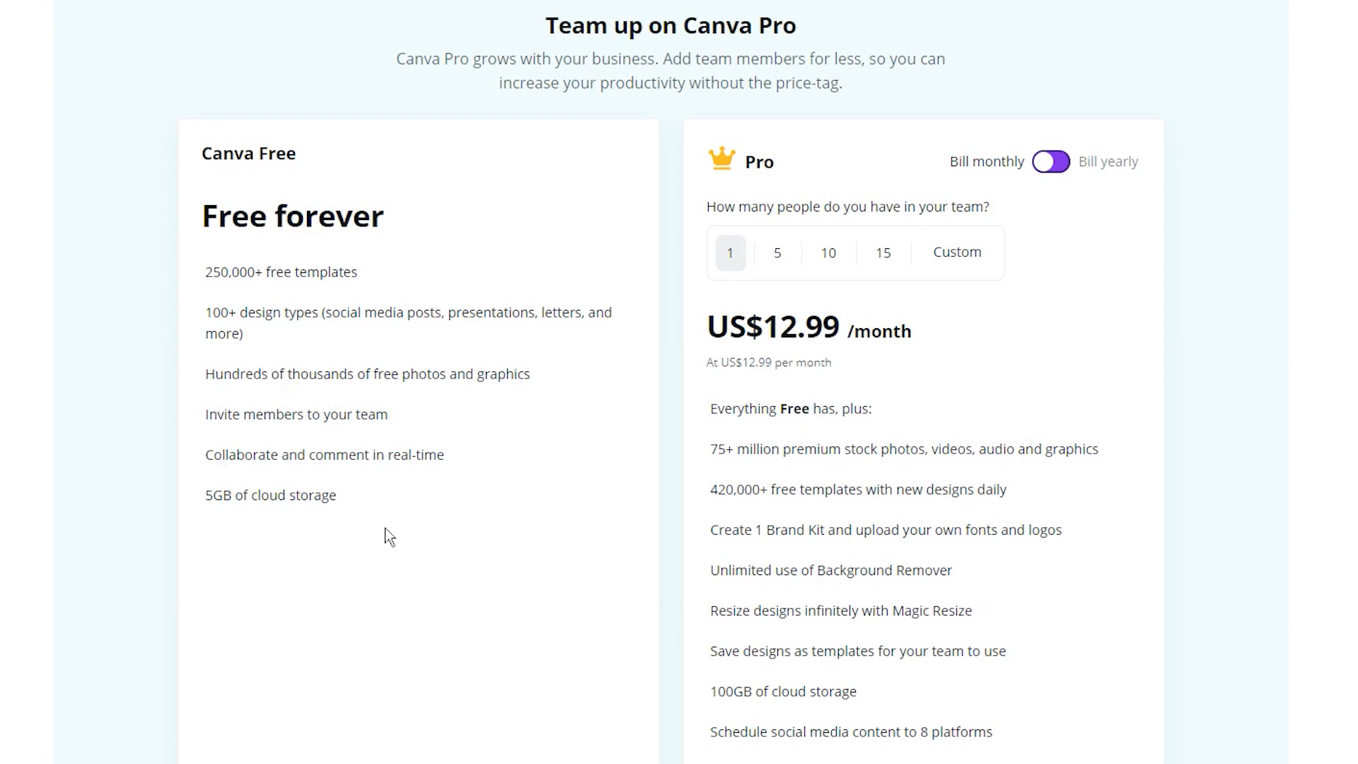
{"action": "mouse_move", "coordinate": [724, 603]}
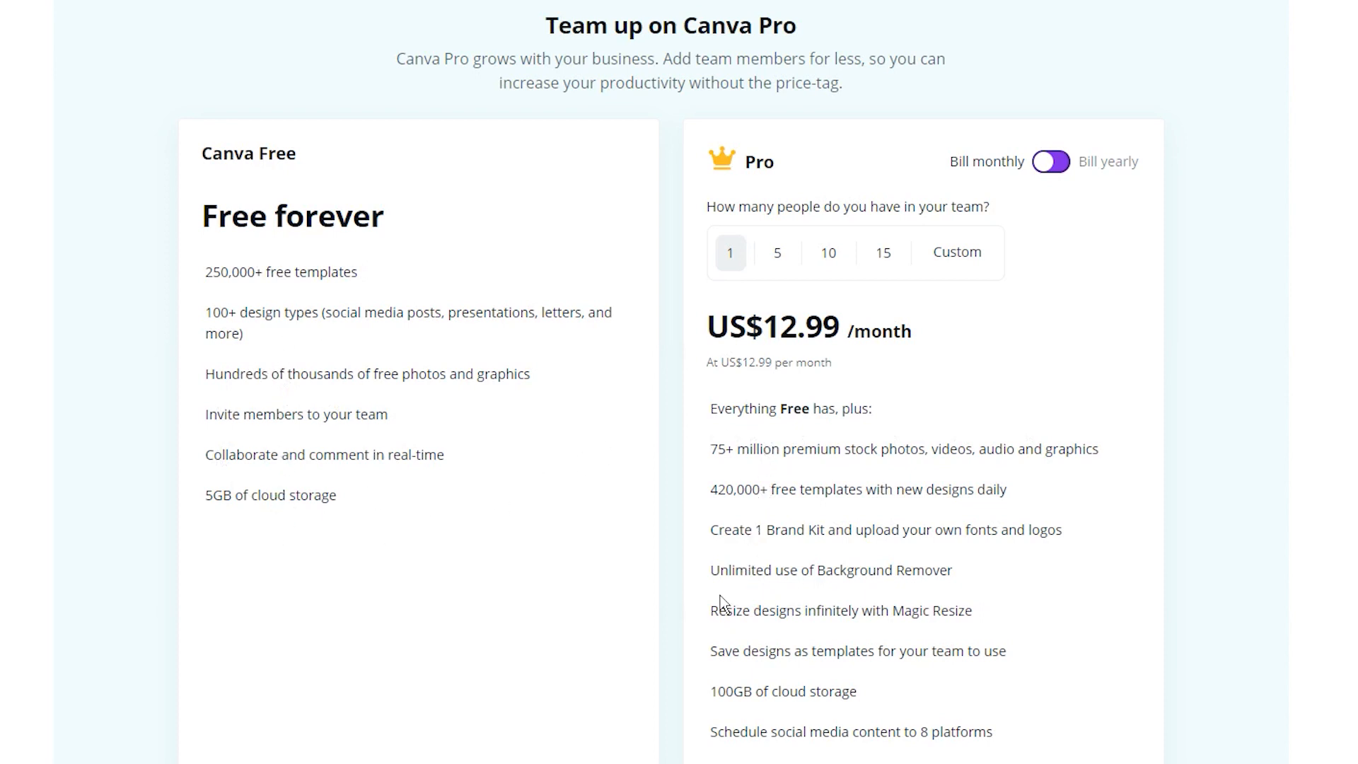
{"action": "mouse_move", "coordinate": [965, 591]}
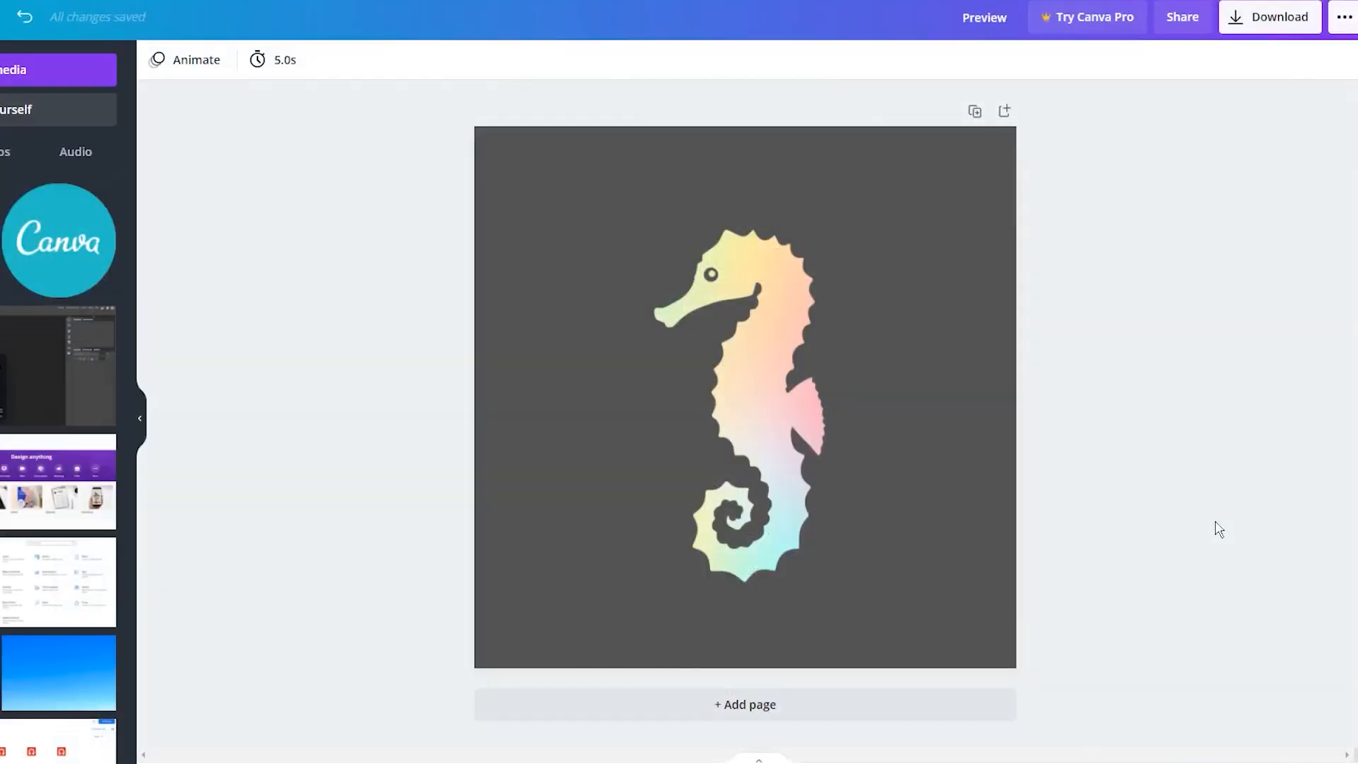
{"action": "mouse_move", "coordinate": [1203, 157]}
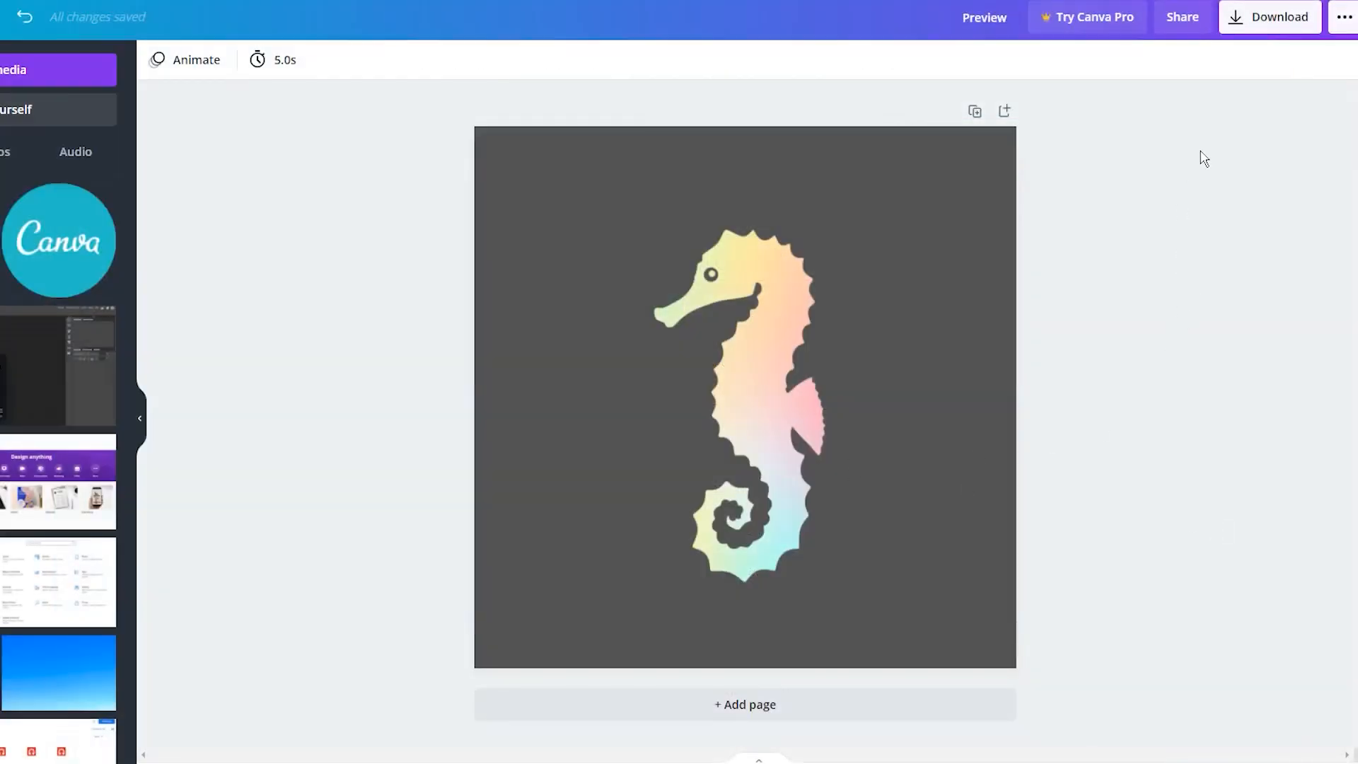
Step: Open the seahorse design's download options and dismiss the Pro trial offer
{"action": "left_click", "coordinate": [1268, 16]}
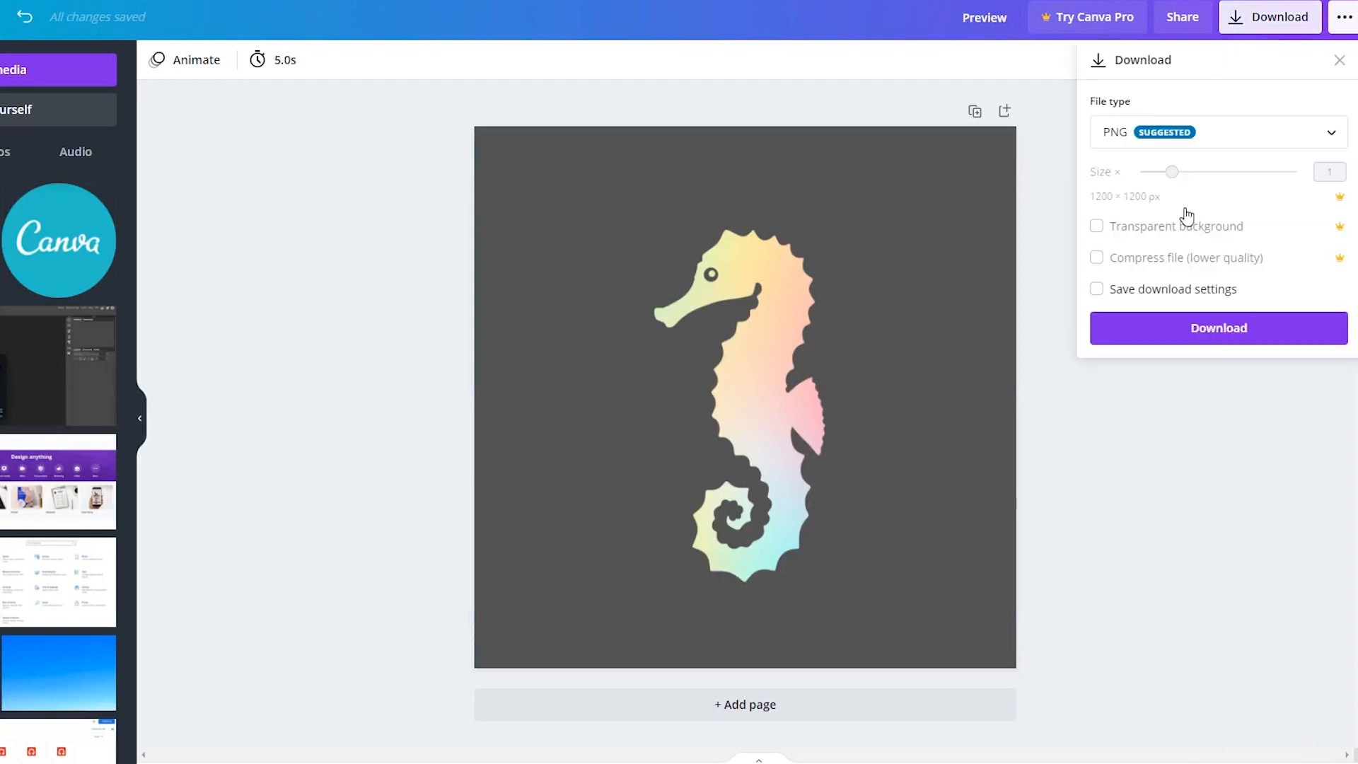
{"action": "mouse_move", "coordinate": [1129, 280]}
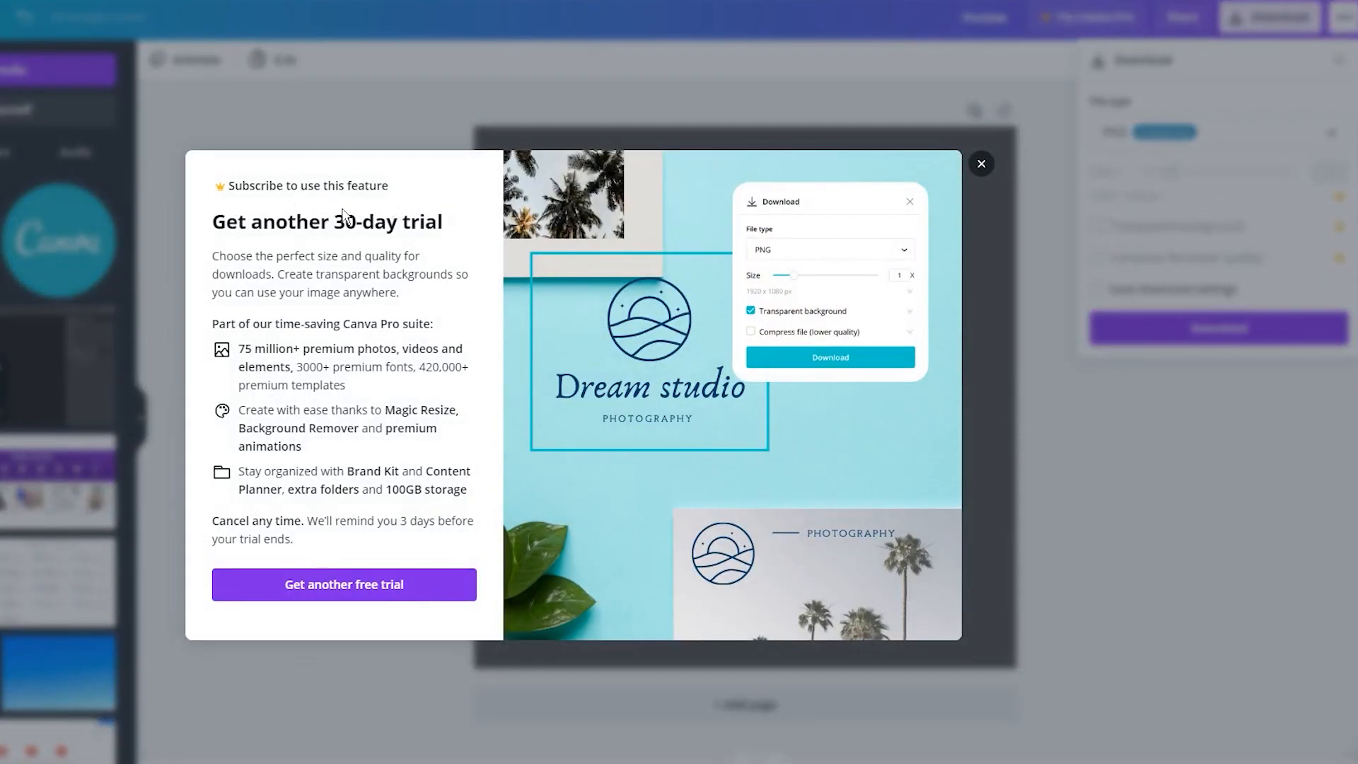
{"action": "mouse_move", "coordinate": [625, 359]}
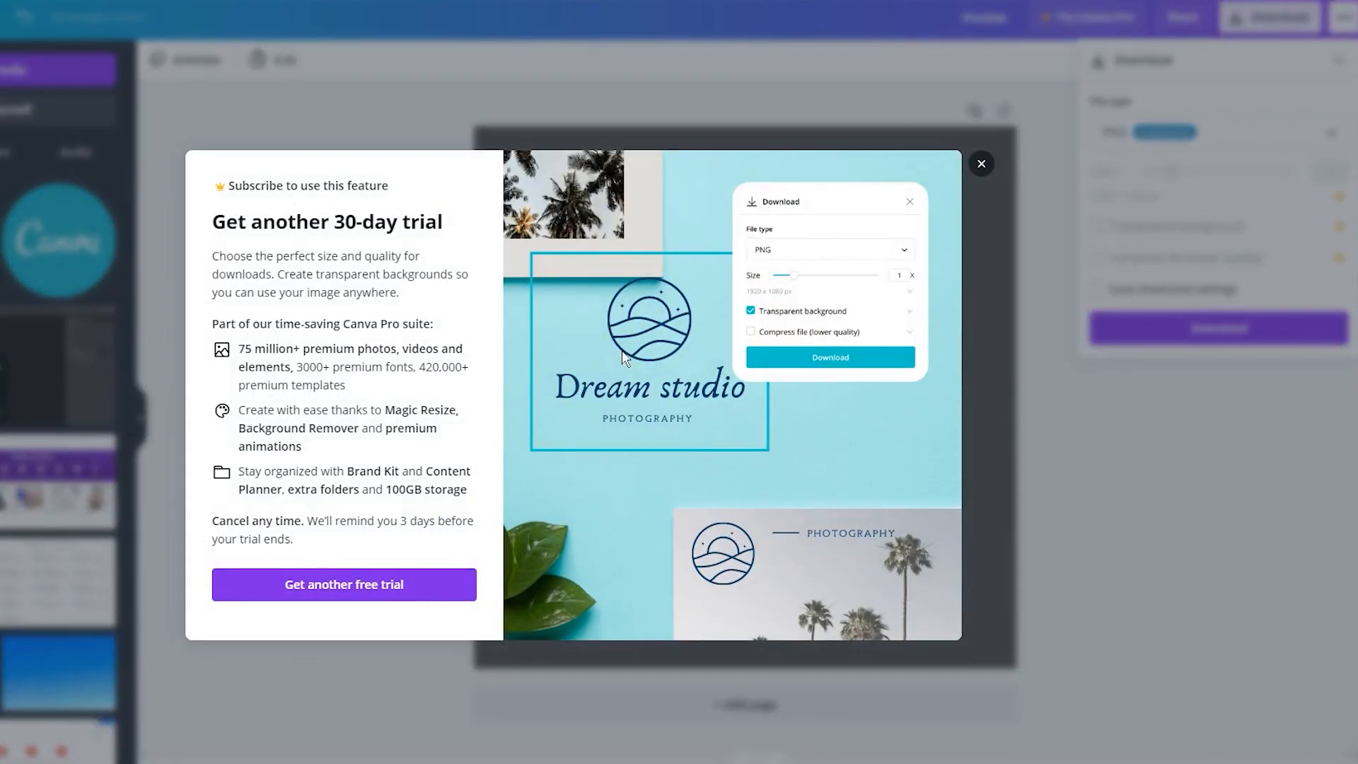
{"action": "mouse_move", "coordinate": [360, 443]}
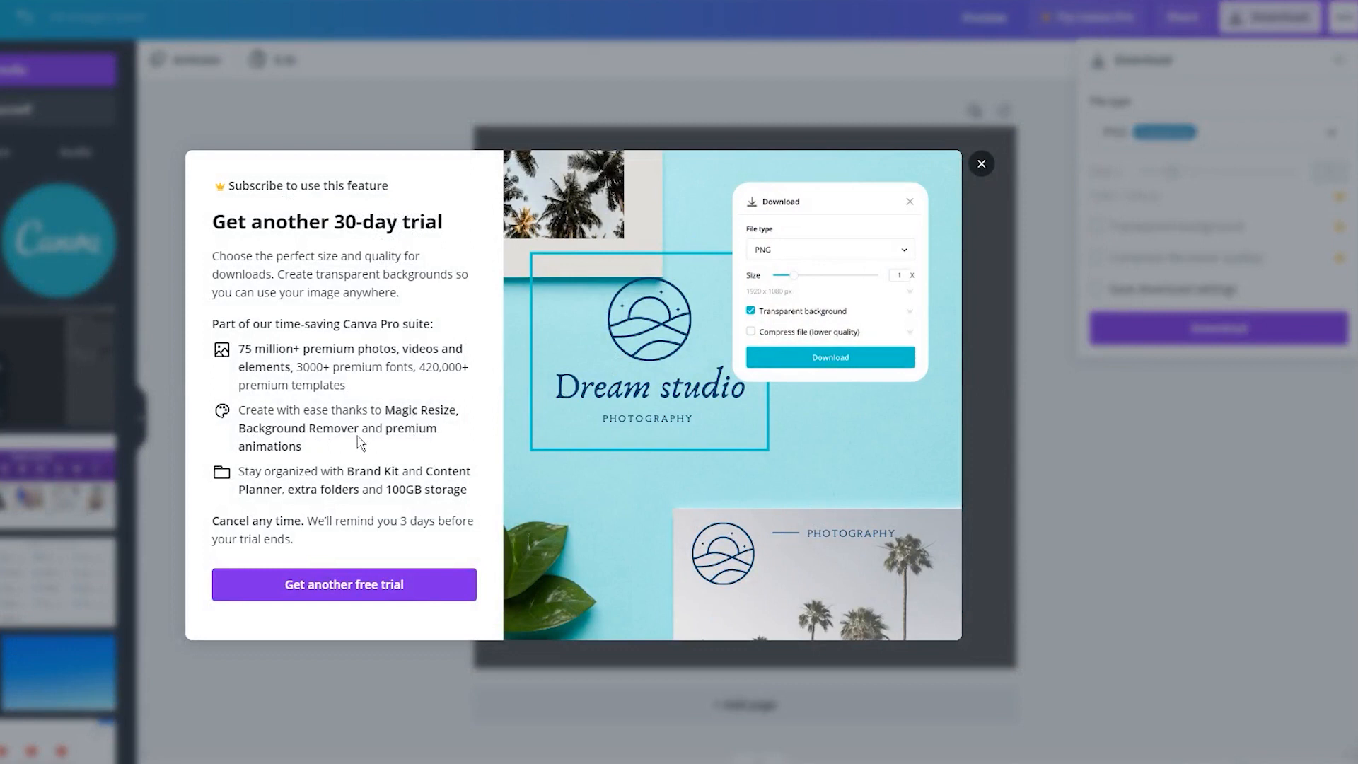
{"action": "mouse_move", "coordinate": [967, 173]}
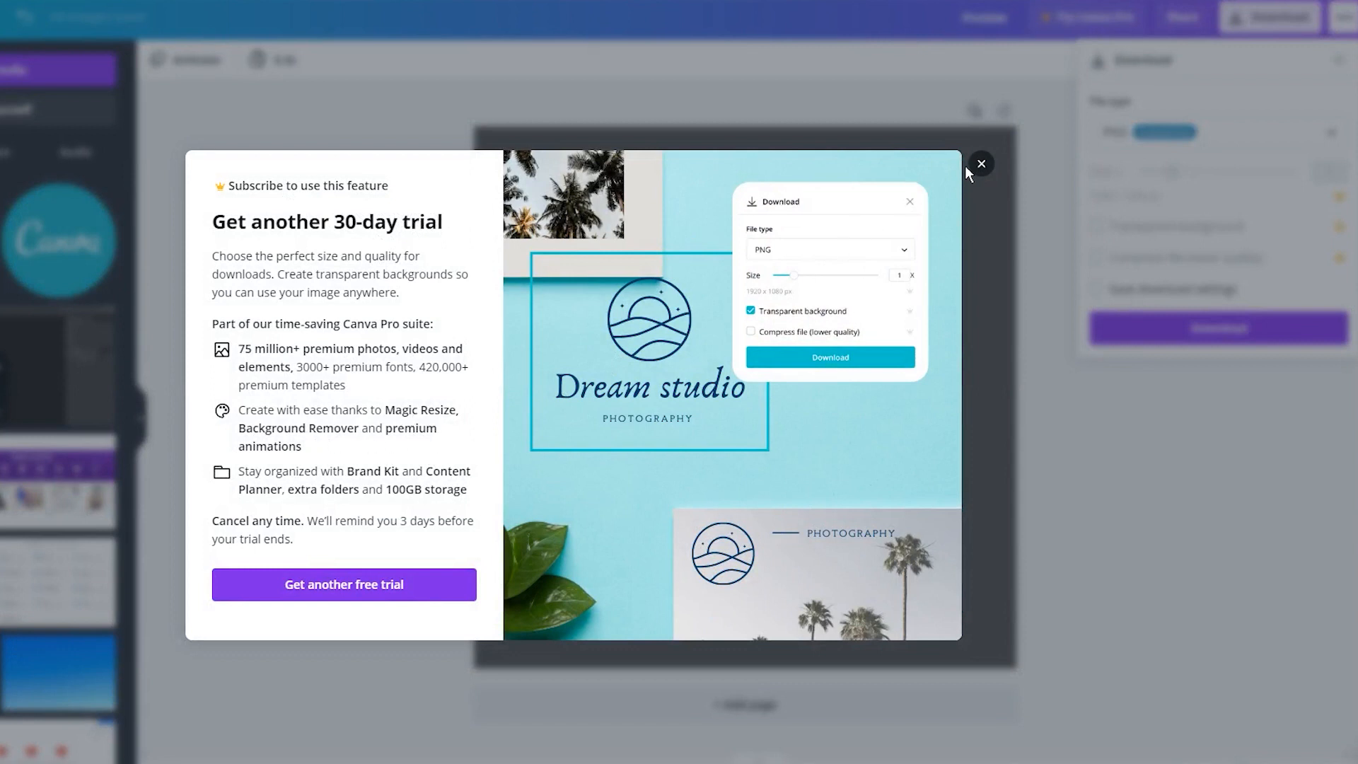
{"action": "left_click", "coordinate": [981, 164]}
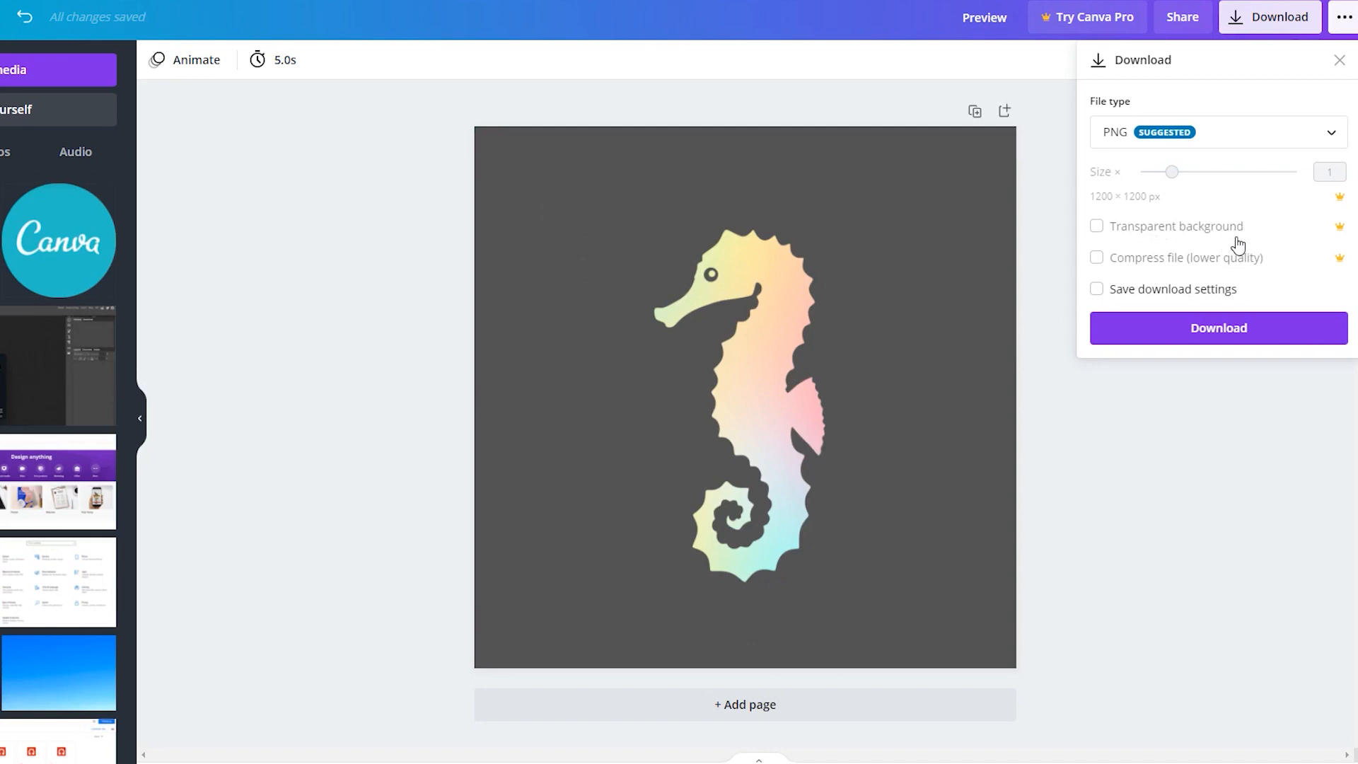
{"action": "mouse_move", "coordinate": [1299, 248]}
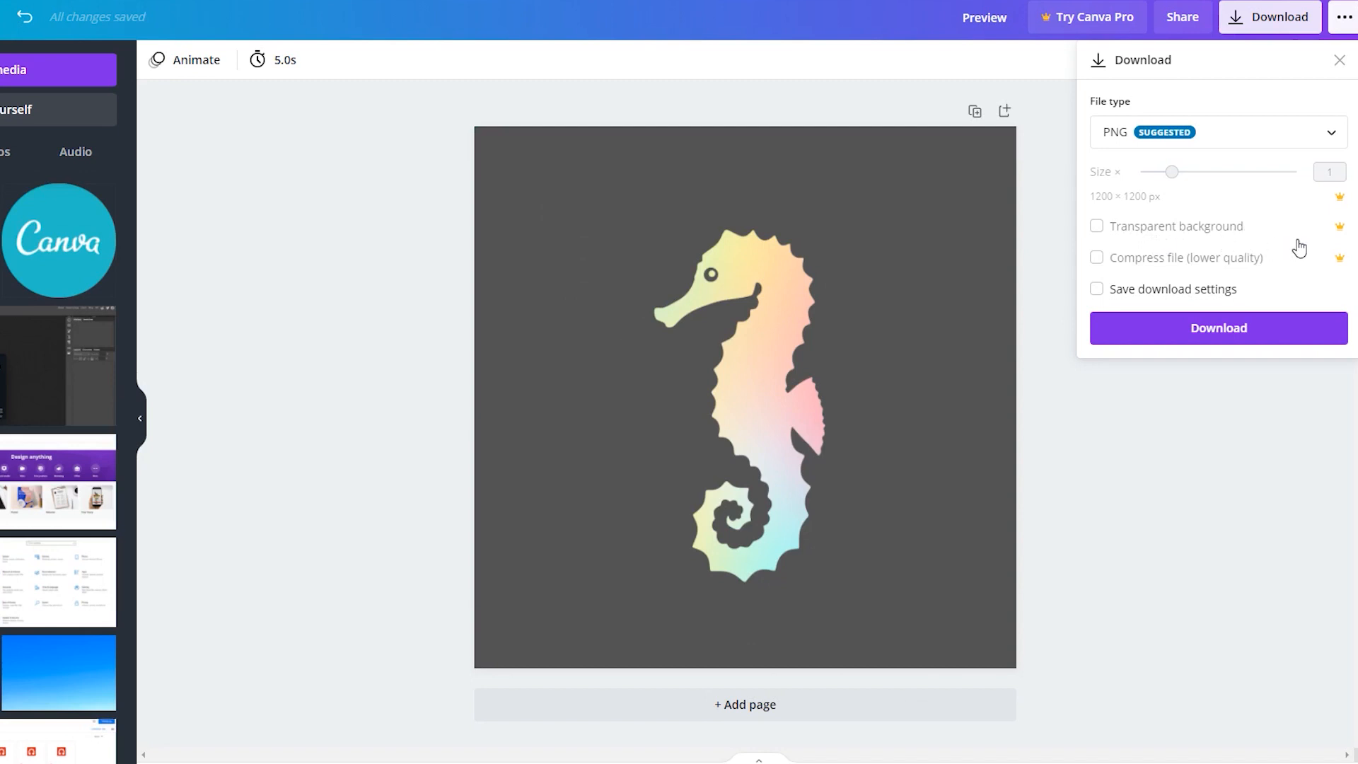
Step: Close the download panel and make the design's background solid black
{"action": "left_click", "coordinate": [1338, 59]}
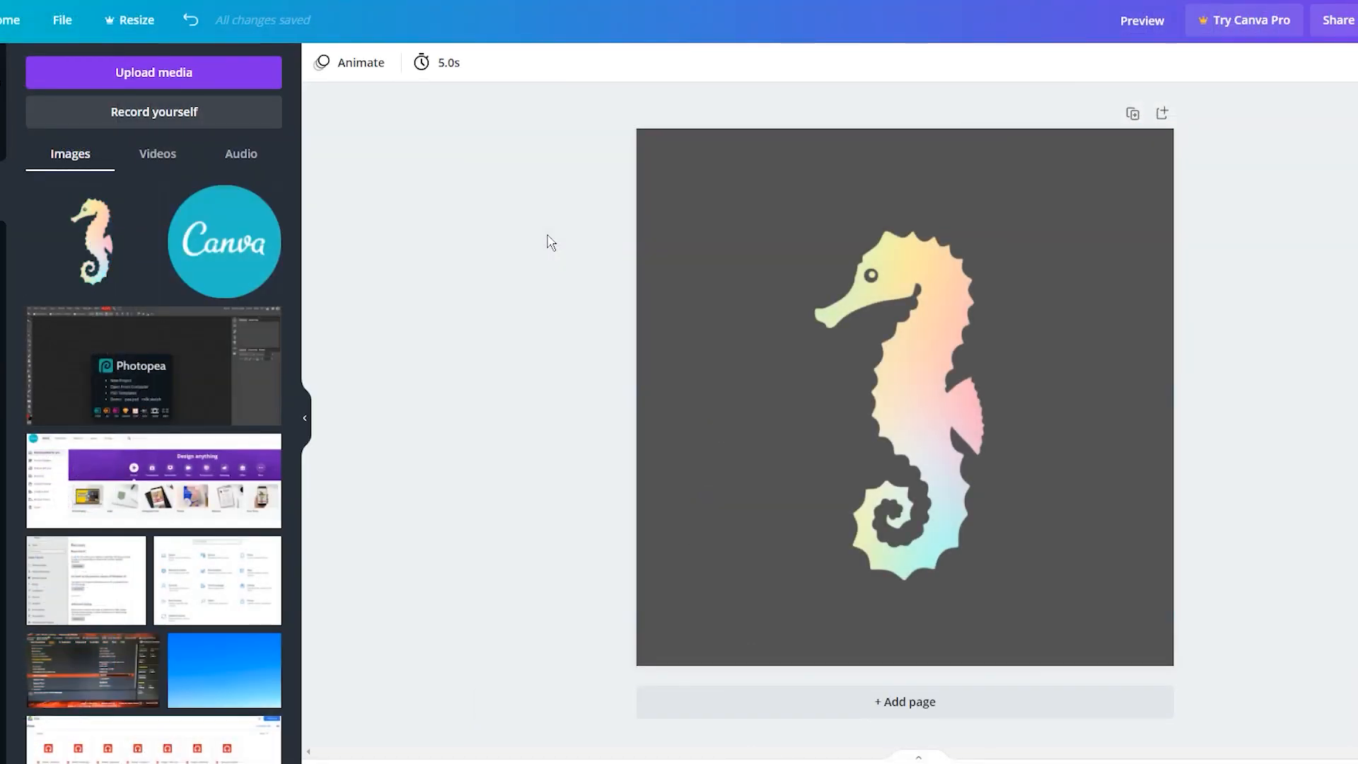
{"action": "mouse_move", "coordinate": [575, 203]}
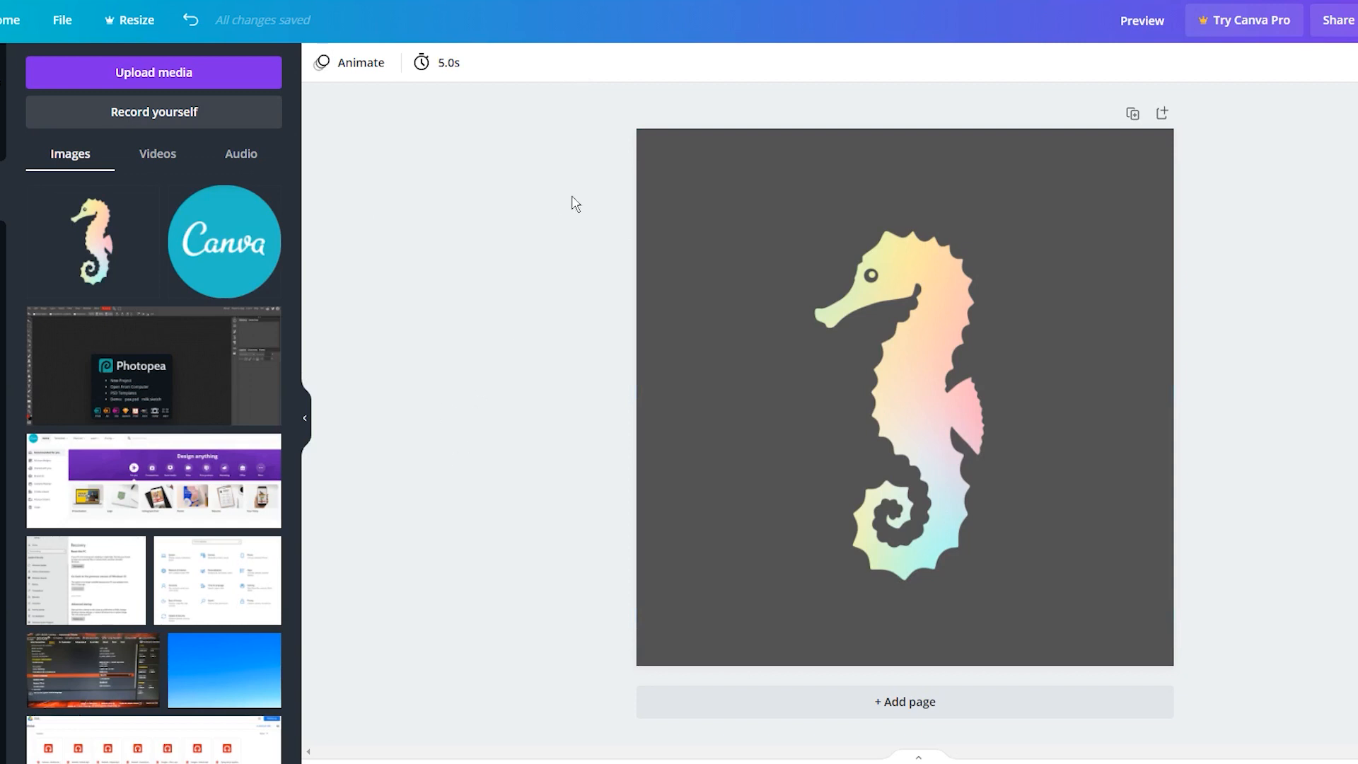
{"action": "mouse_move", "coordinate": [710, 132]}
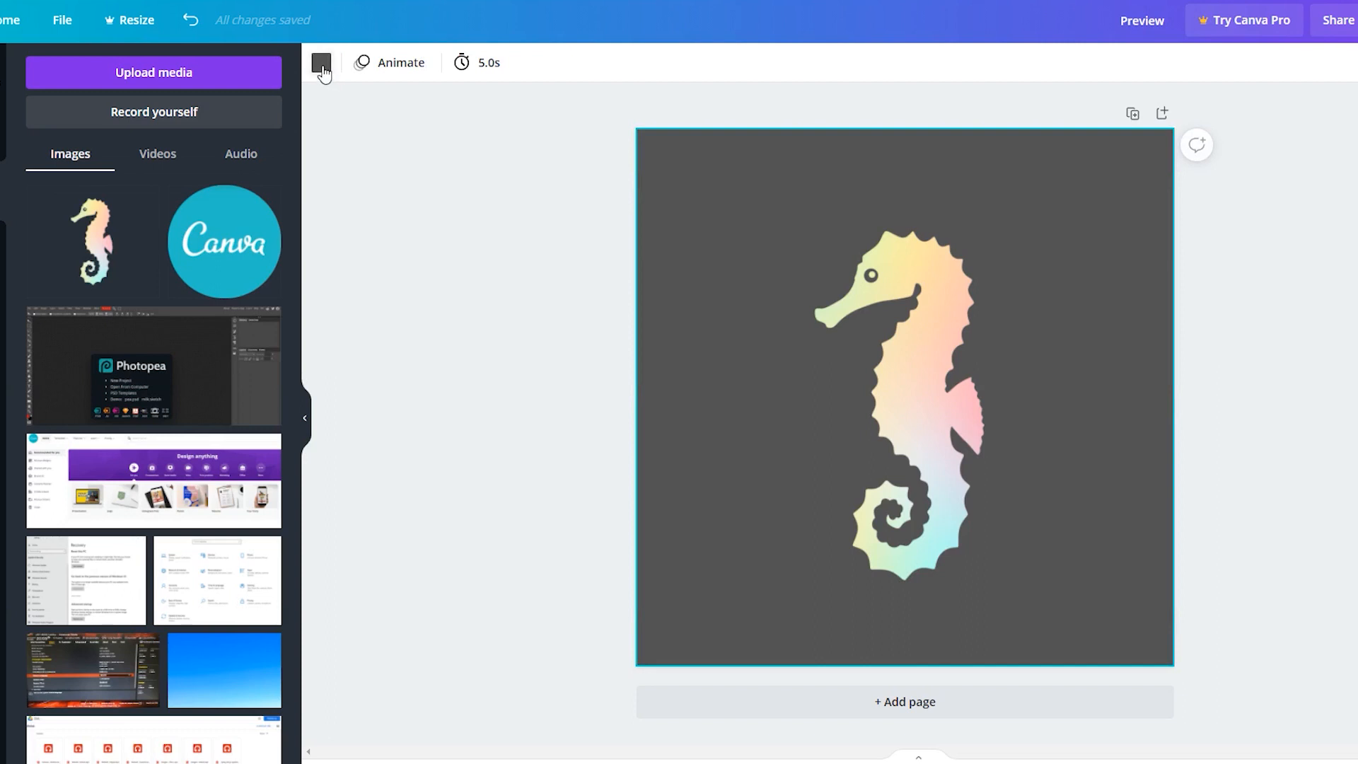
{"action": "left_click", "coordinate": [321, 66]}
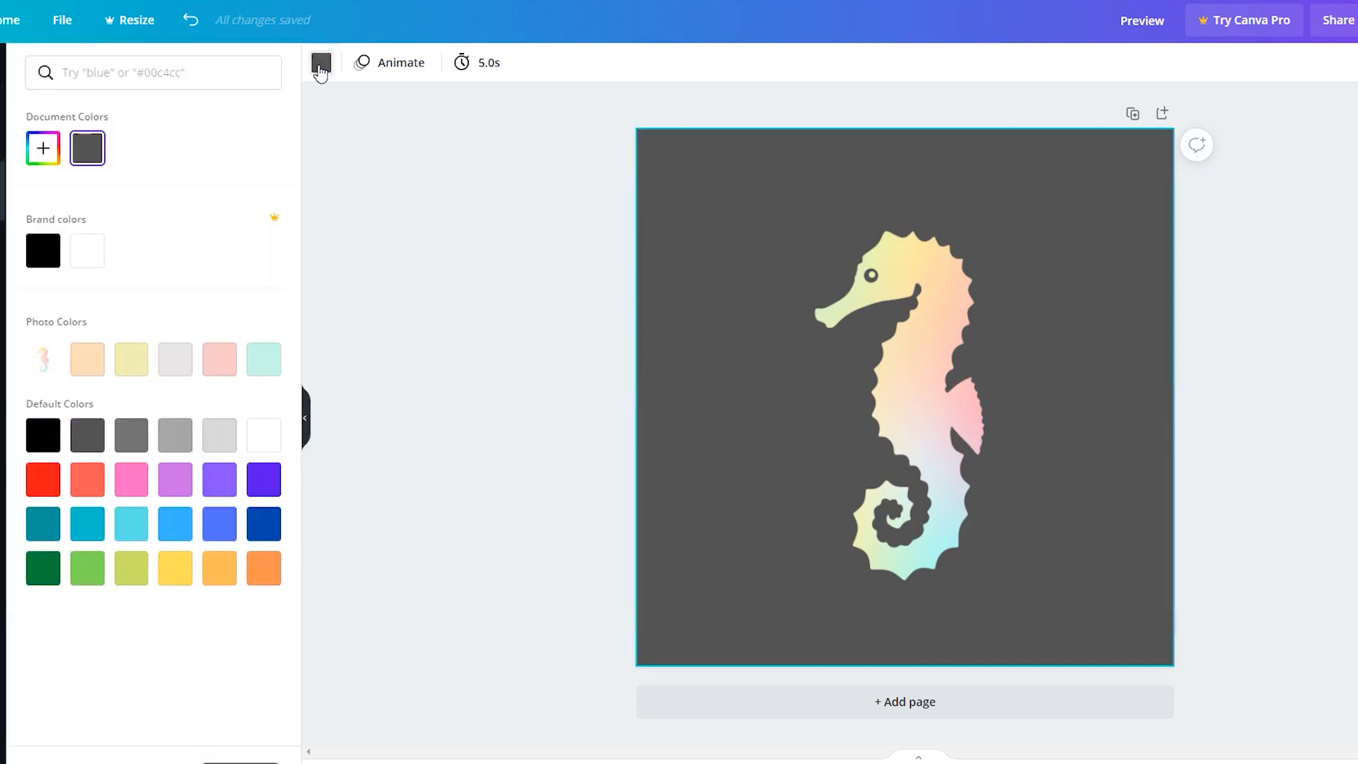
{"action": "left_click", "coordinate": [41, 251]}
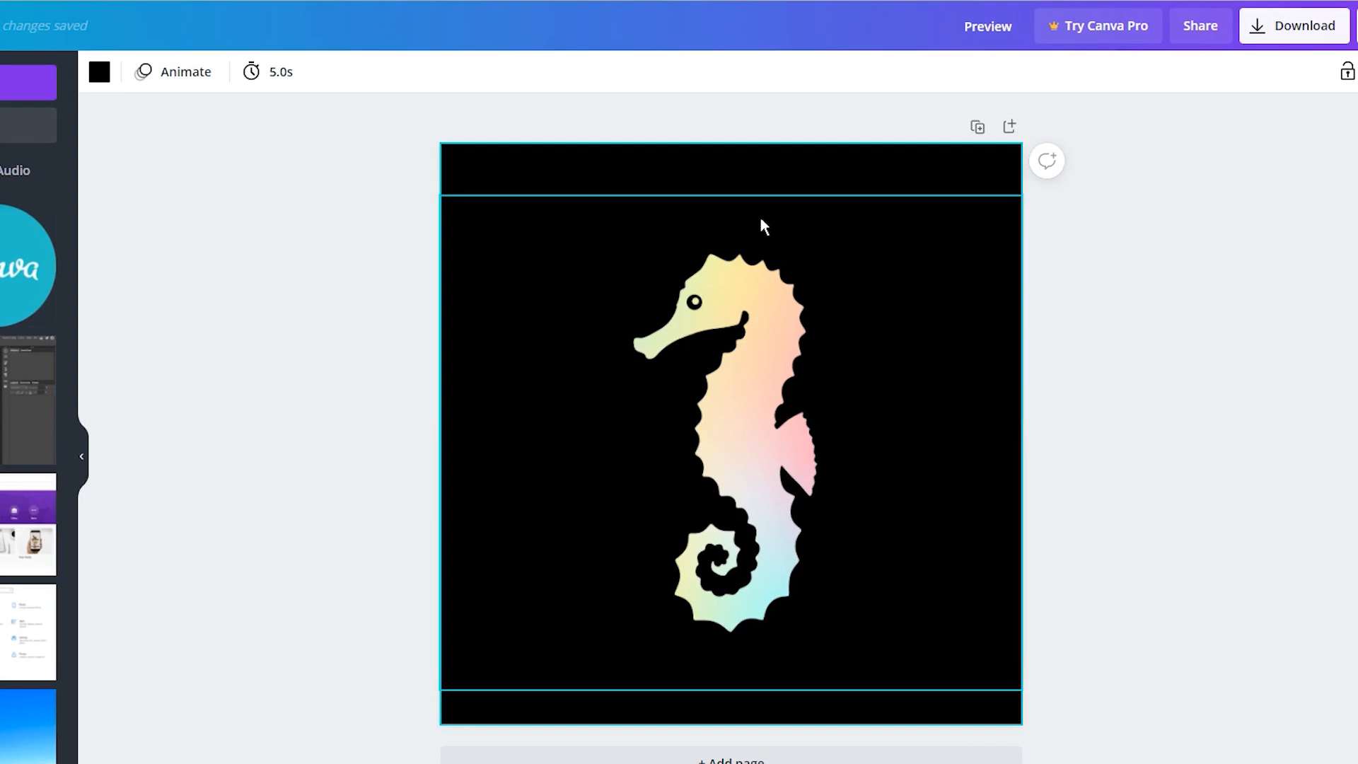
Step: Download the black-background seahorse as a PNG
{"action": "left_click", "coordinate": [1306, 25]}
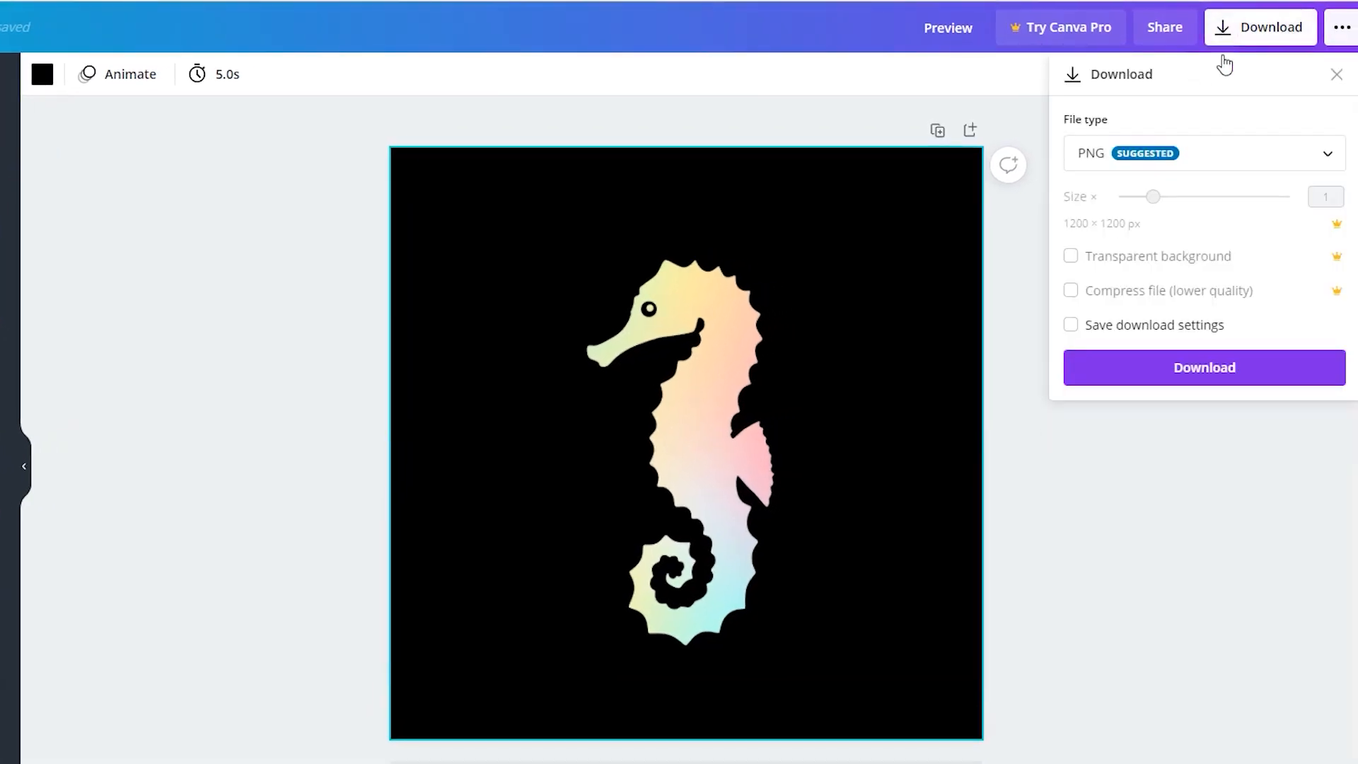
{"action": "left_click", "coordinate": [1203, 367]}
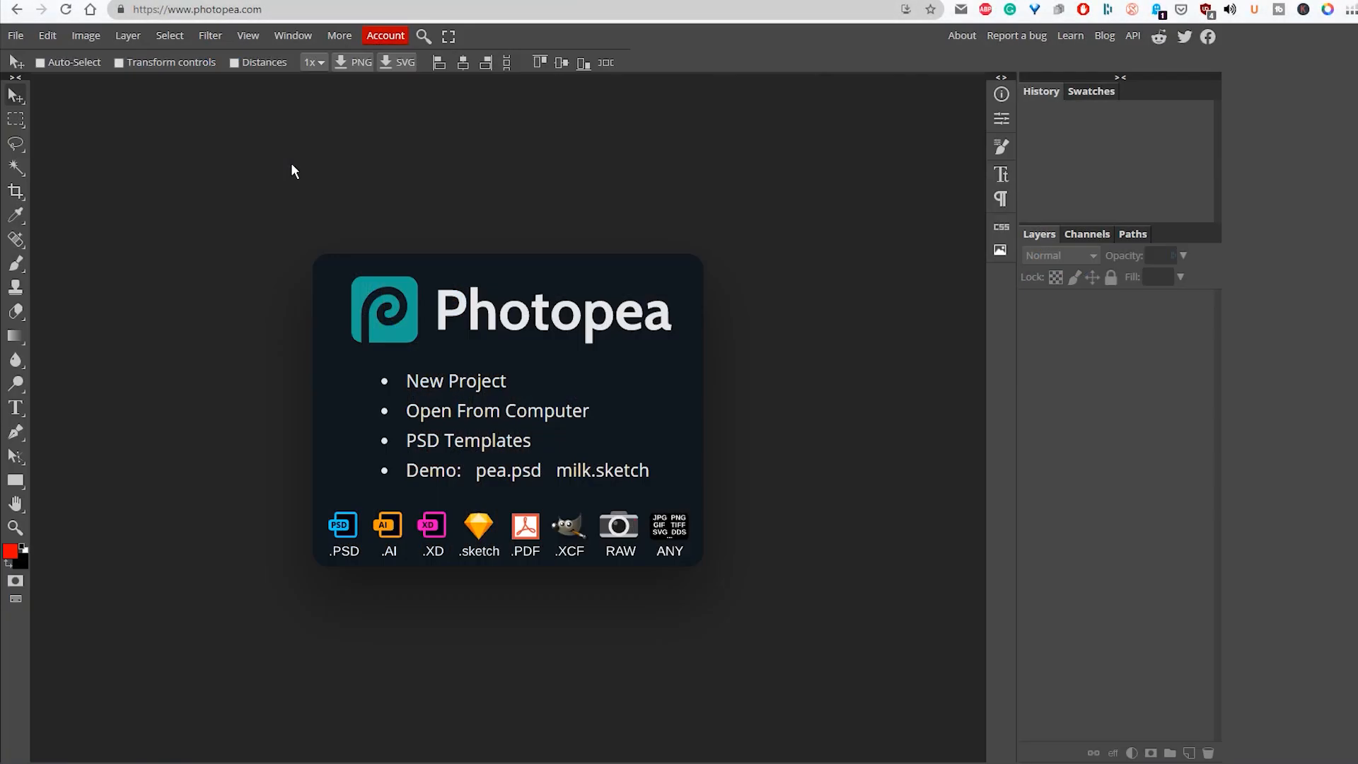
{"action": "mouse_move", "coordinate": [379, 258]}
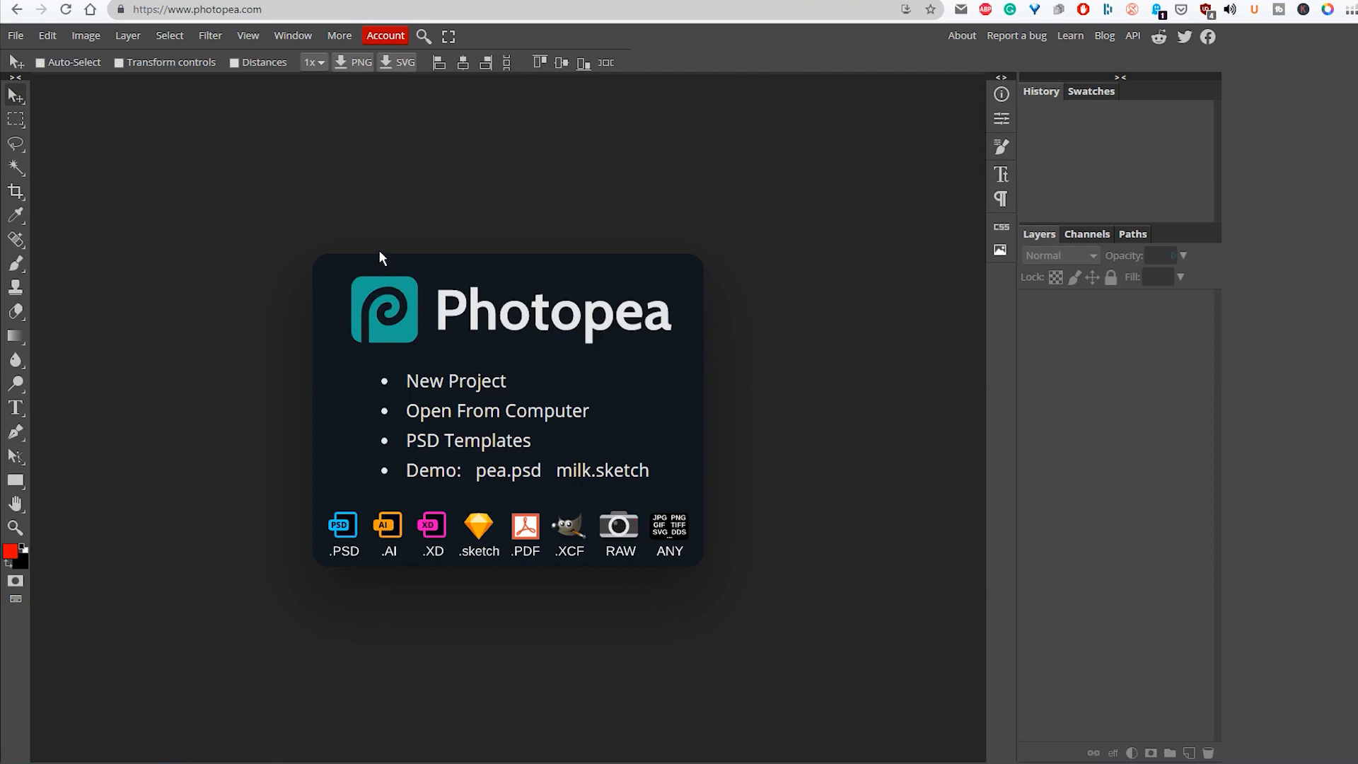
{"action": "mouse_move", "coordinate": [385, 242]}
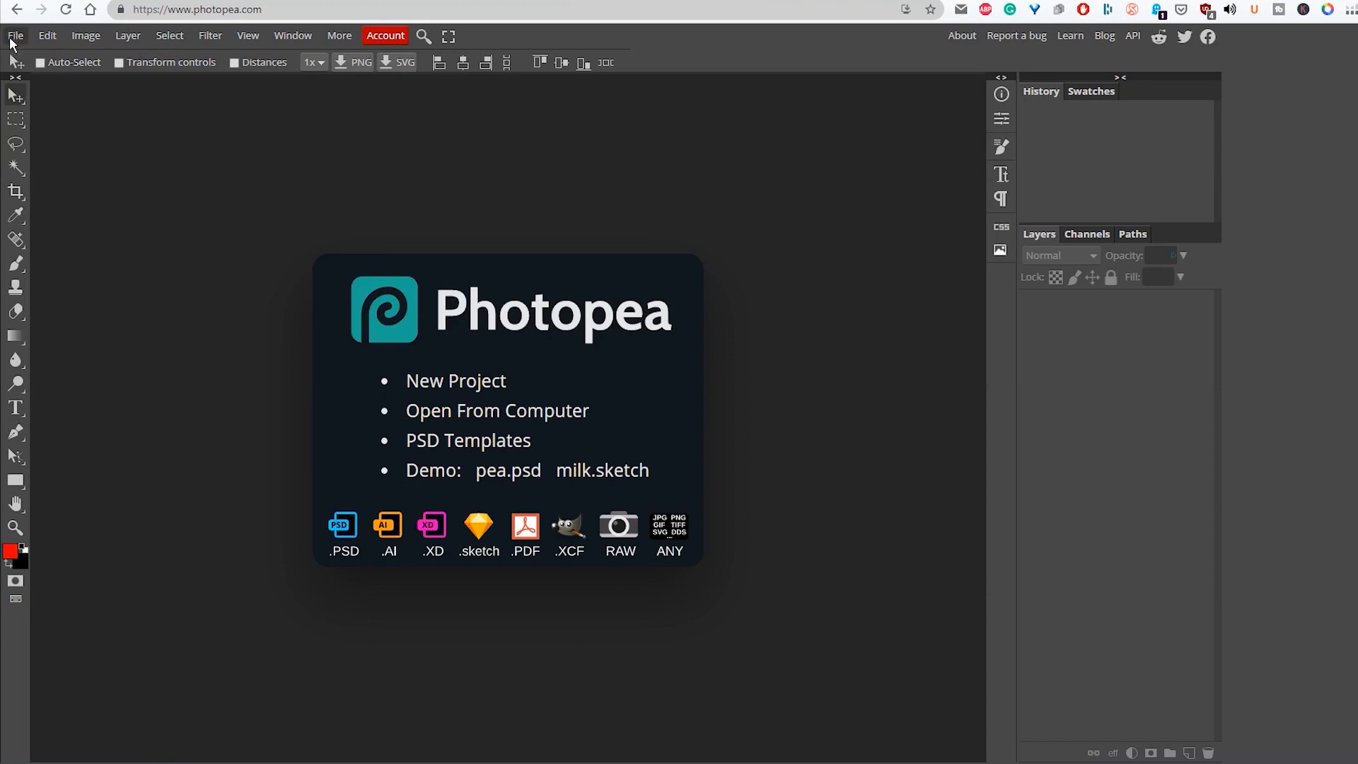
{"action": "mouse_move", "coordinate": [20, 84]}
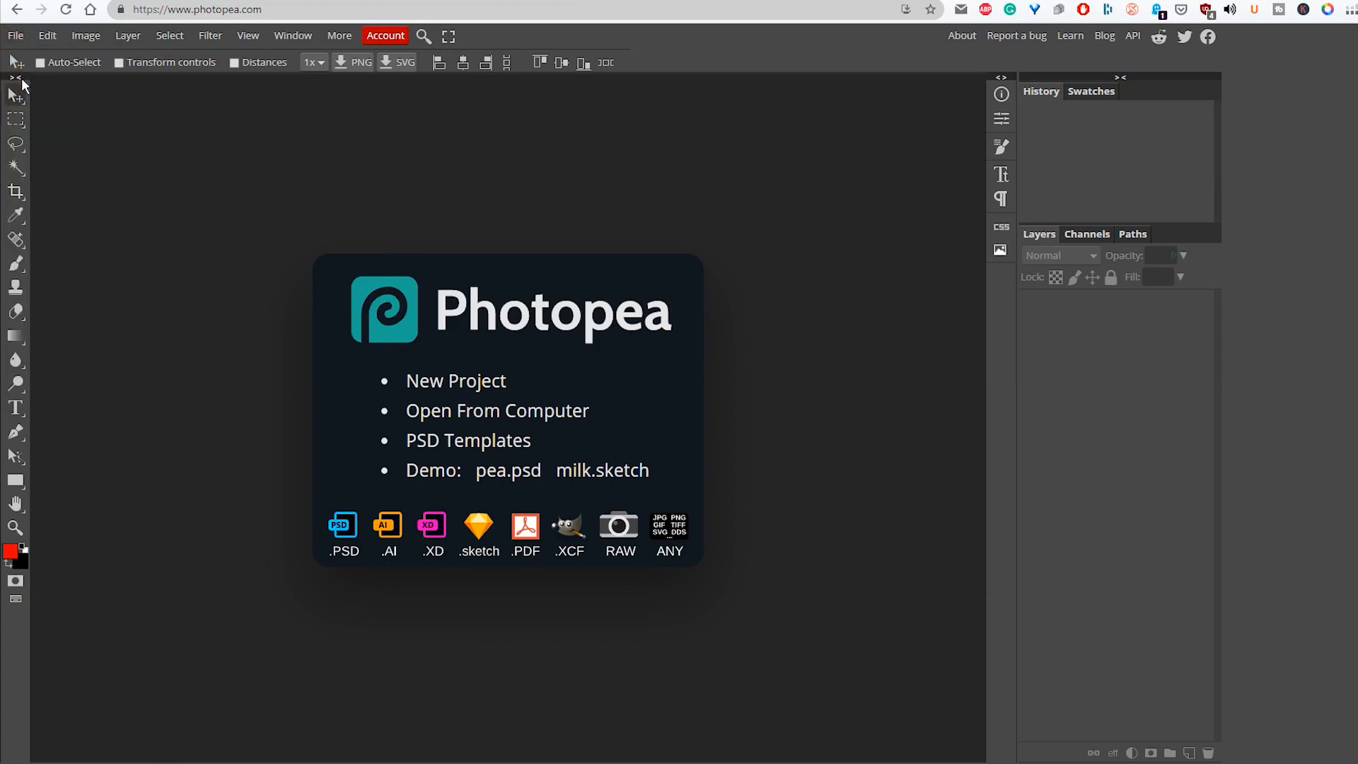
Step: Load the black-background seahorse image into Photopea from the computer
{"action": "left_click", "coordinate": [496, 409]}
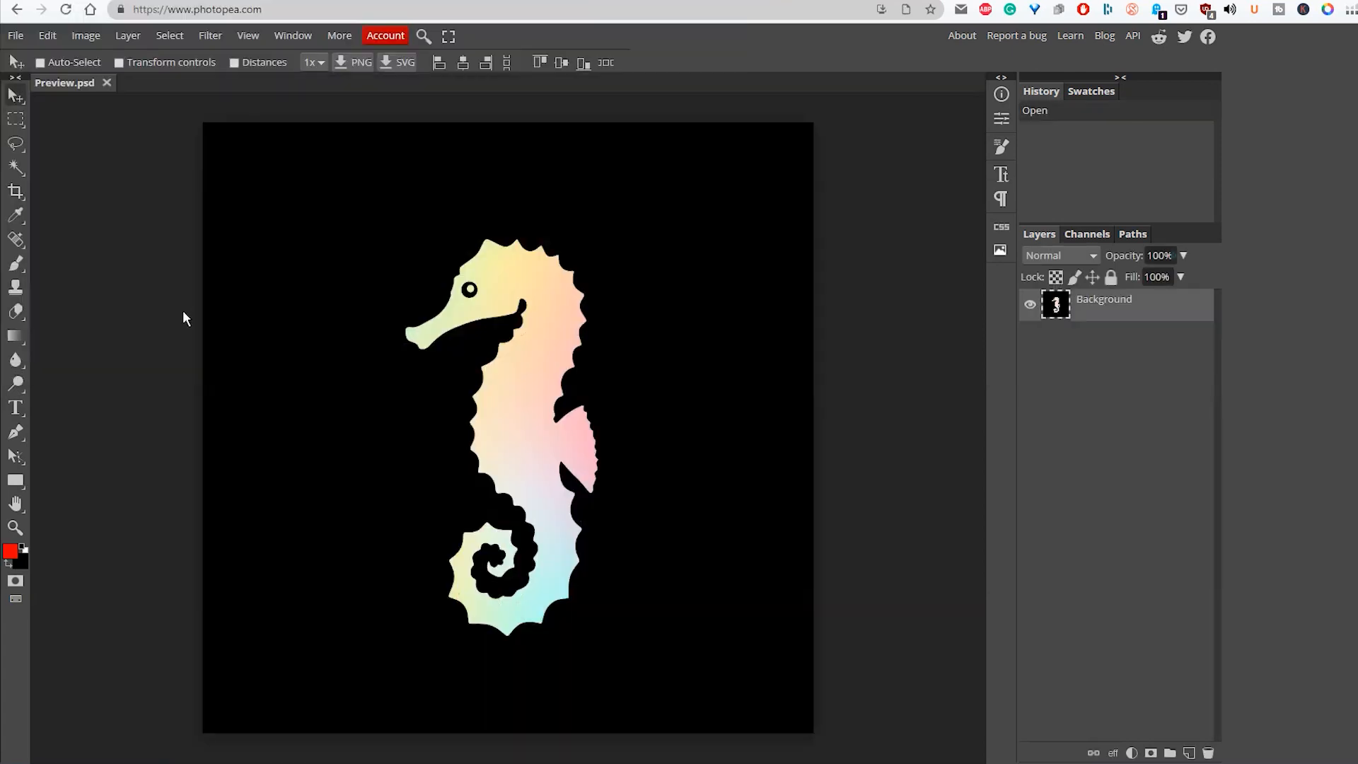
{"action": "mouse_move", "coordinate": [899, 383]}
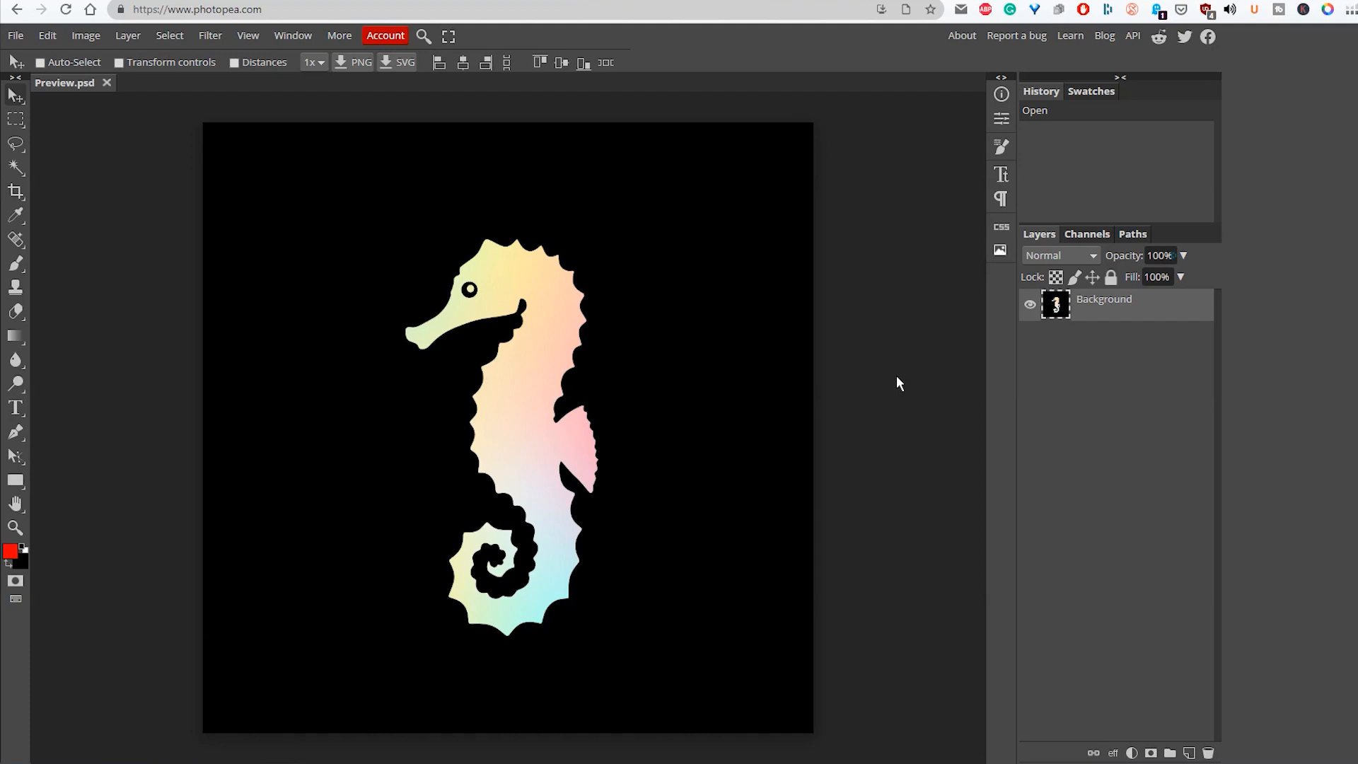
{"action": "mouse_move", "coordinate": [797, 461]}
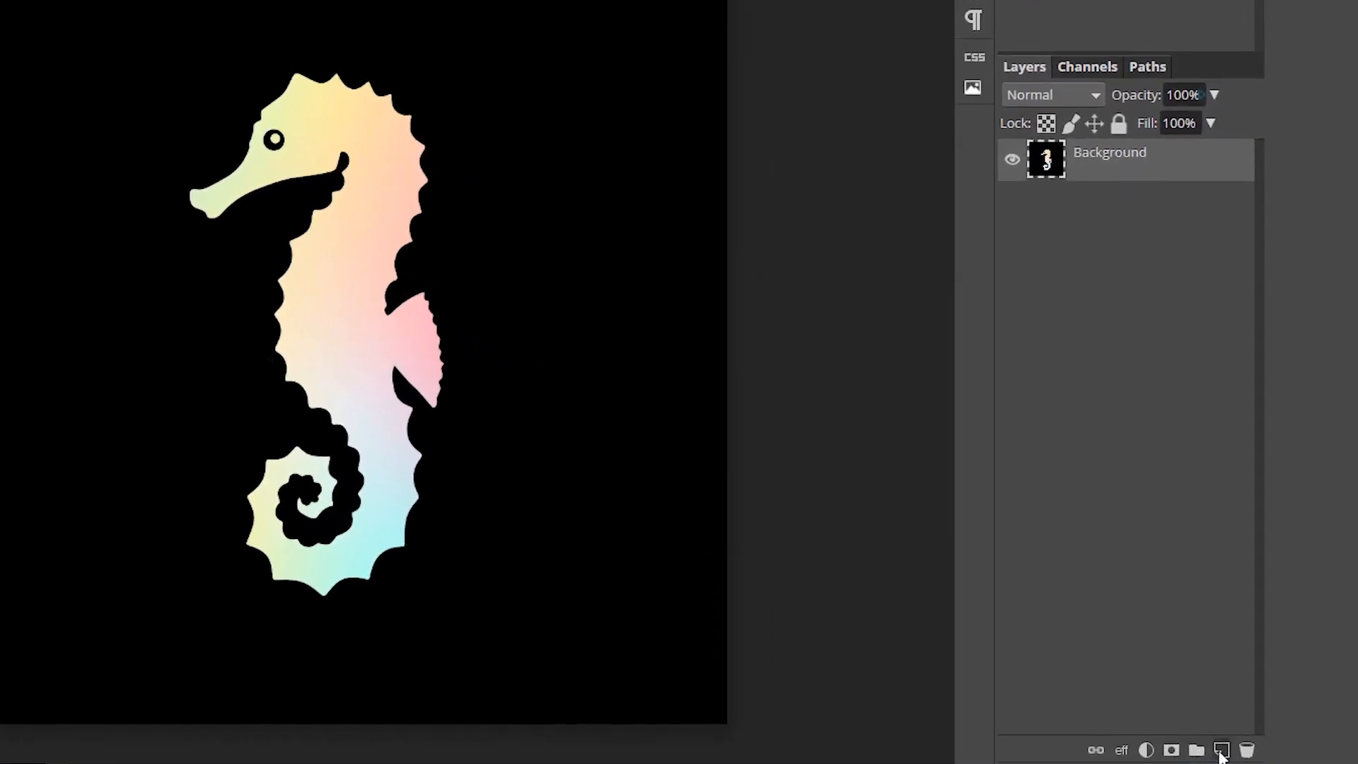
Step: Add an empty layer to sit beneath the seahorse layer
{"action": "left_click", "coordinate": [1222, 750]}
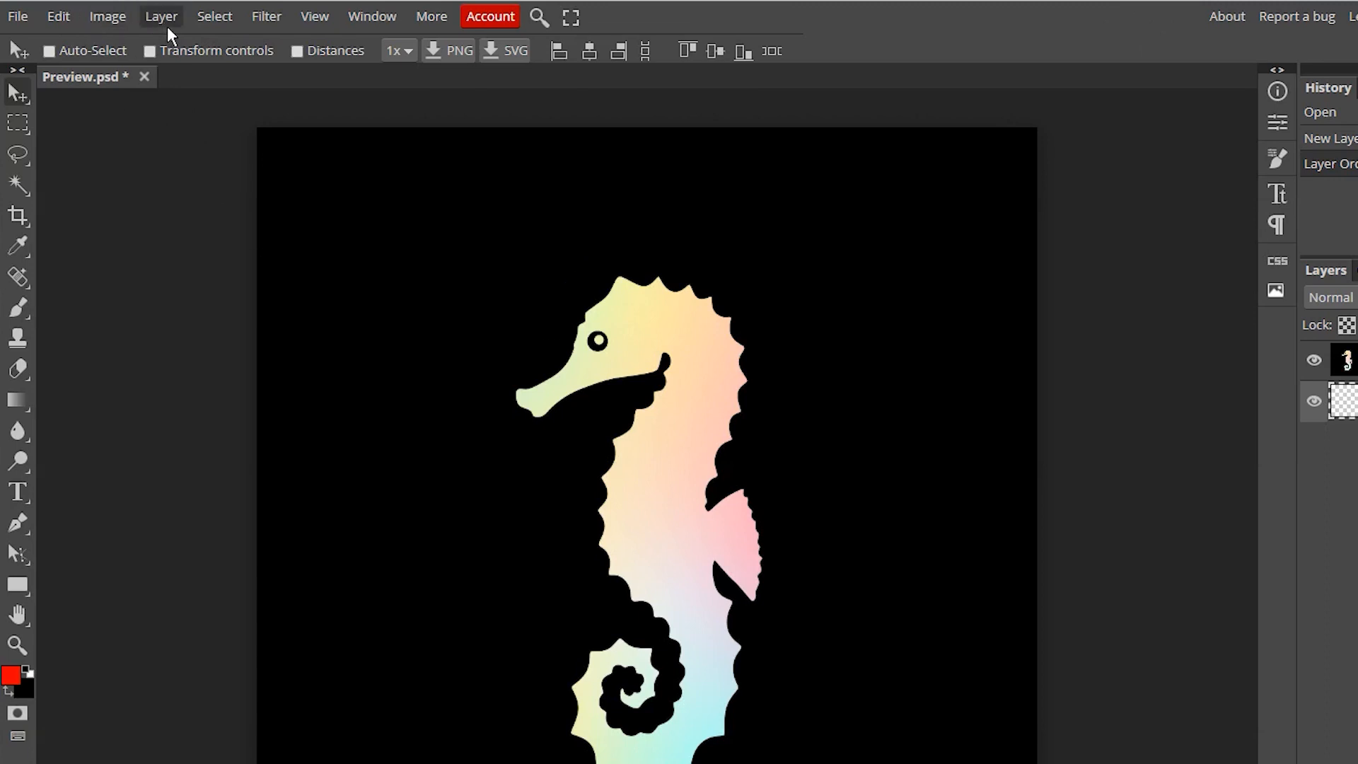
Step: Open Select > Color Range with Sampled Colors and raise fuzziness to 200
{"action": "left_click", "coordinate": [214, 17]}
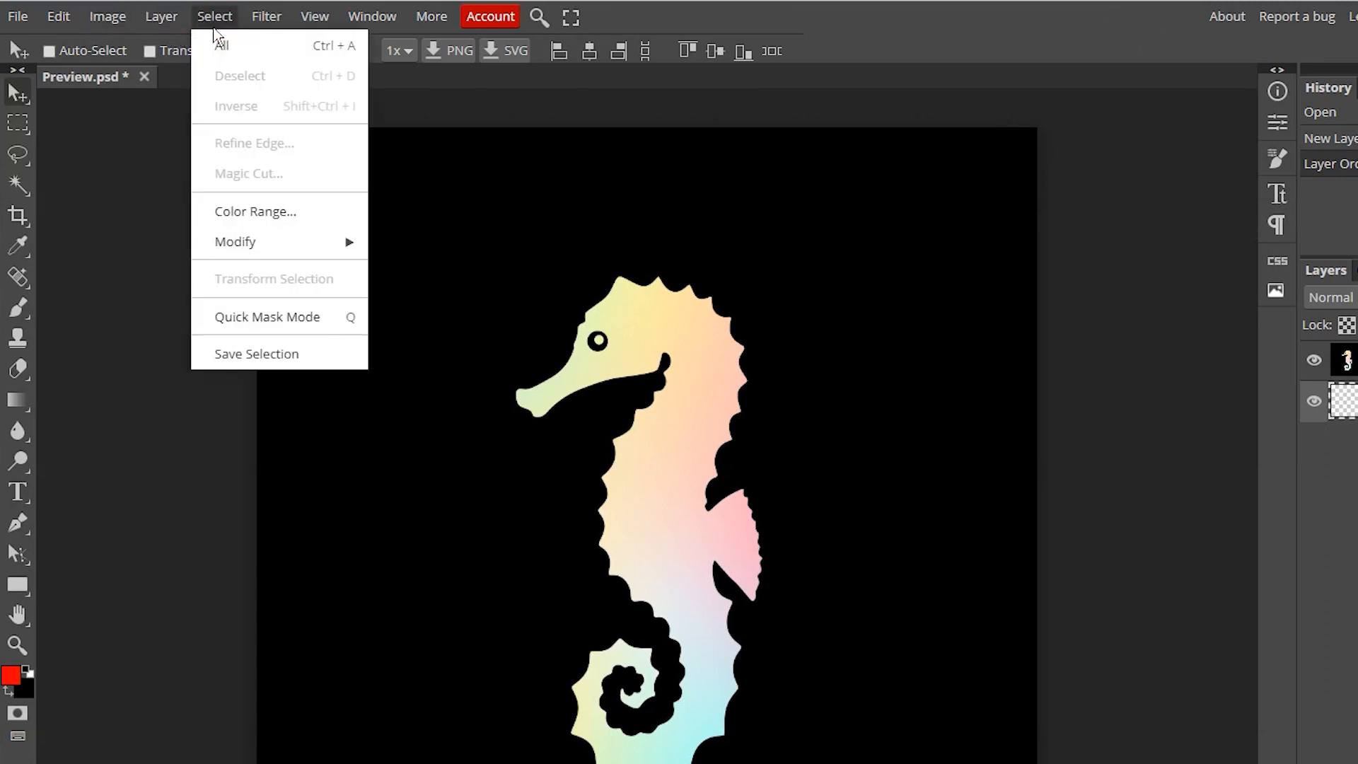
{"action": "mouse_move", "coordinate": [255, 211]}
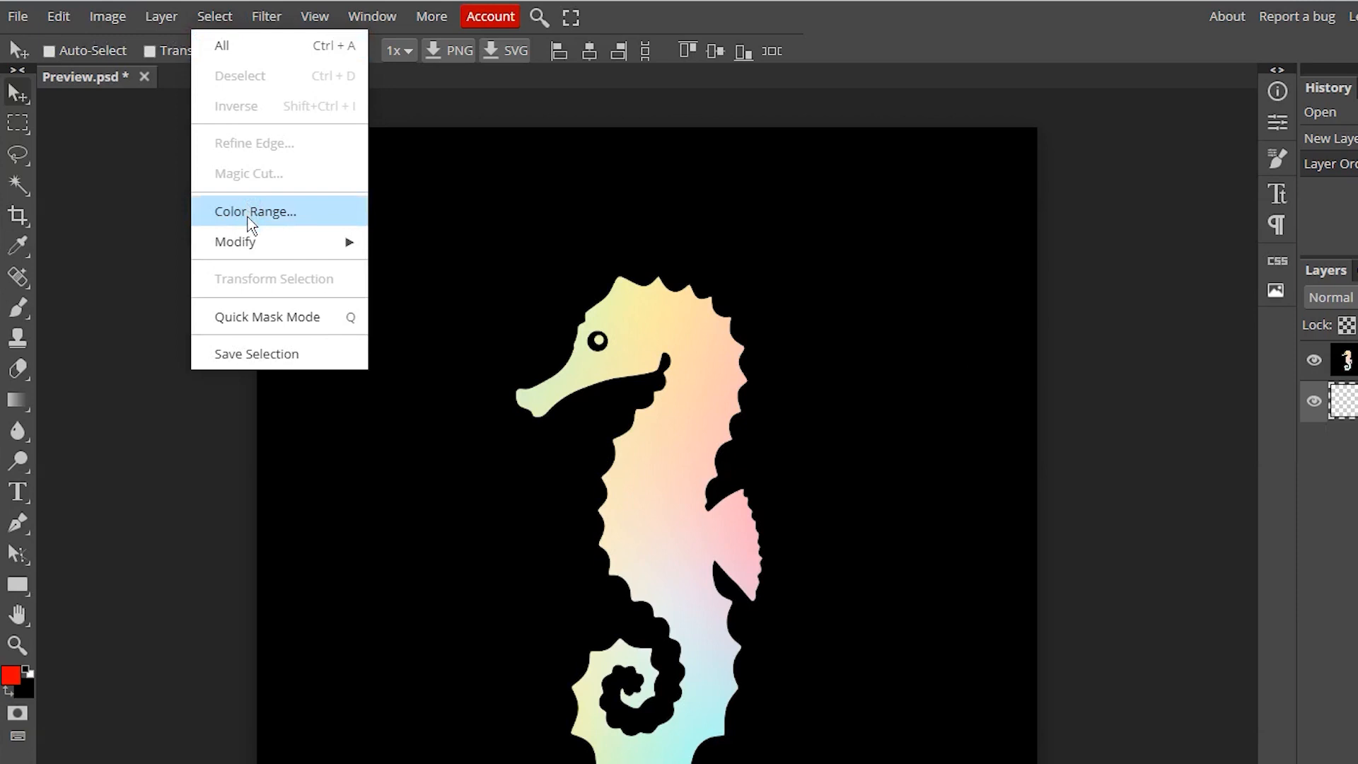
{"action": "left_click", "coordinate": [254, 211]}
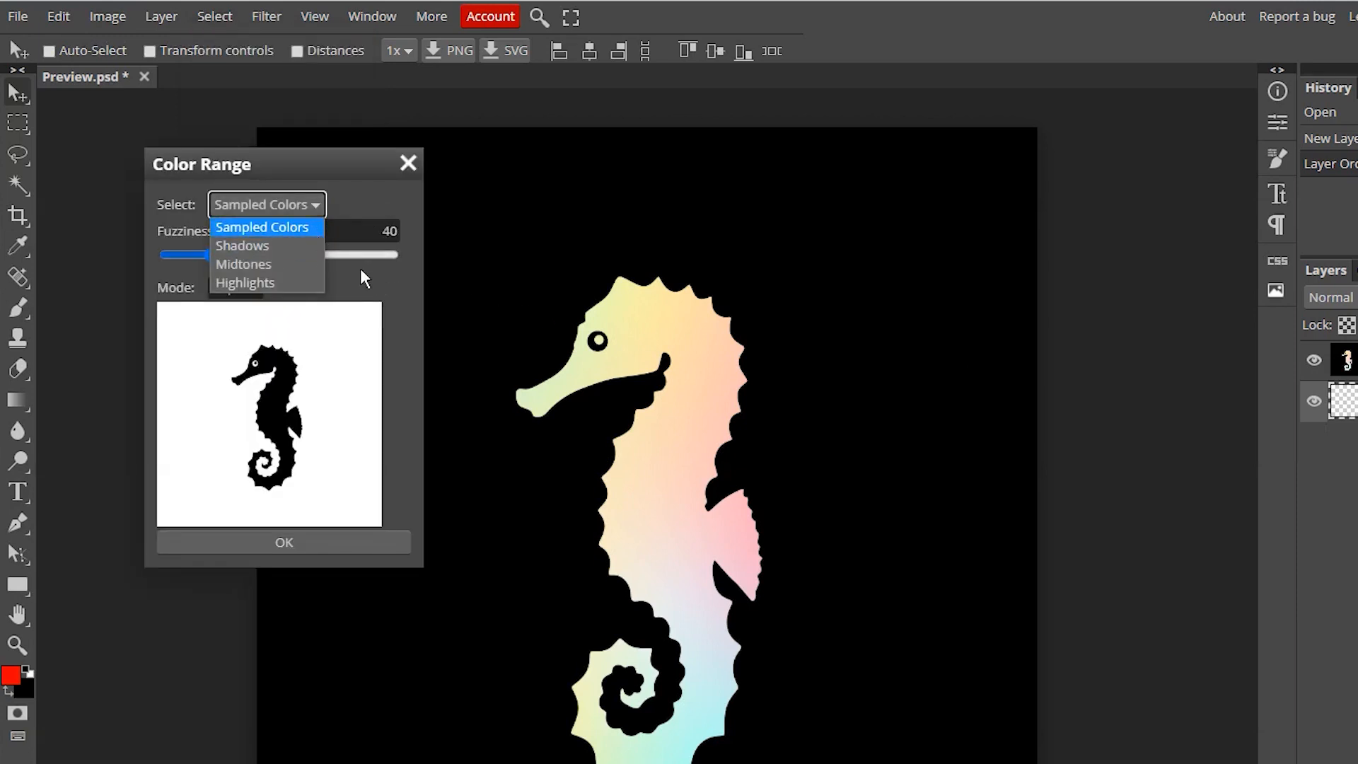
{"action": "left_click", "coordinate": [261, 226]}
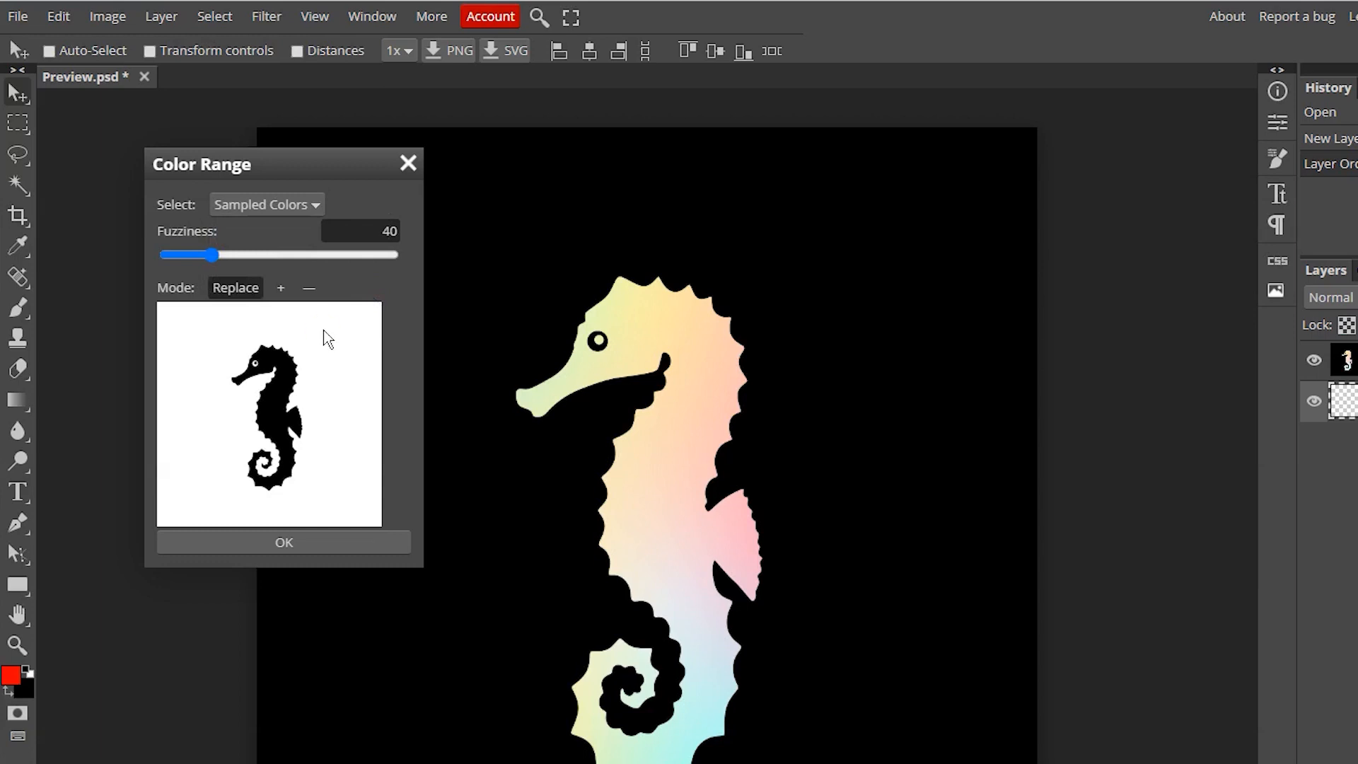
{"action": "mouse_move", "coordinate": [474, 275]}
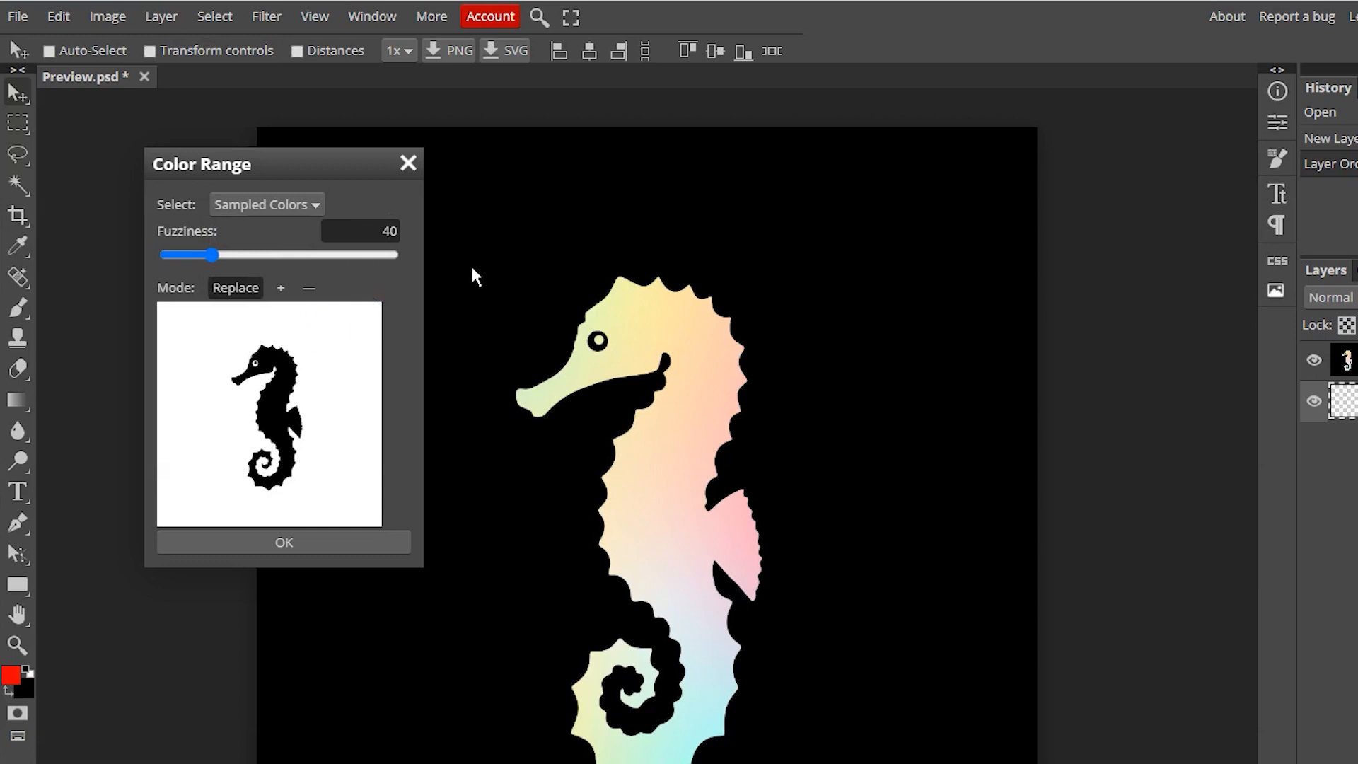
{"action": "mouse_move", "coordinate": [358, 358]}
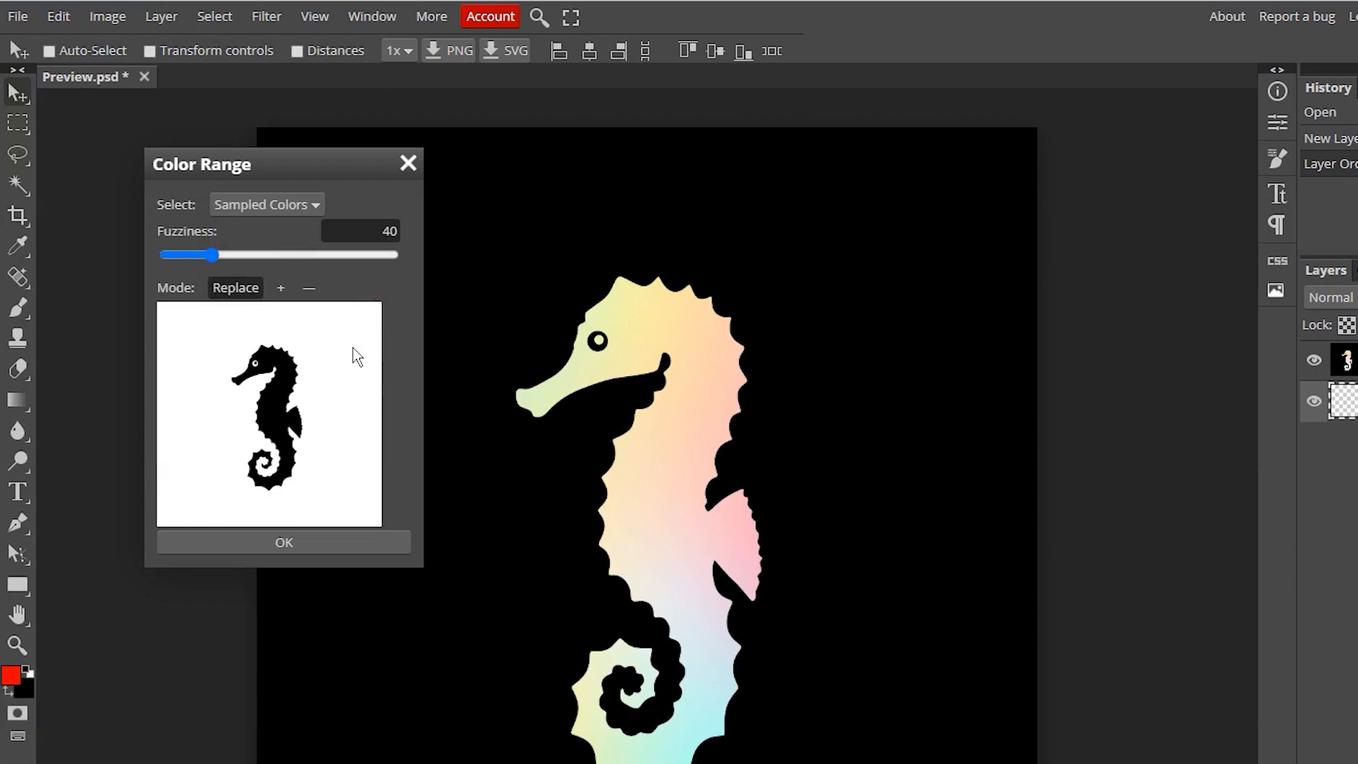
{"action": "mouse_move", "coordinate": [489, 243]}
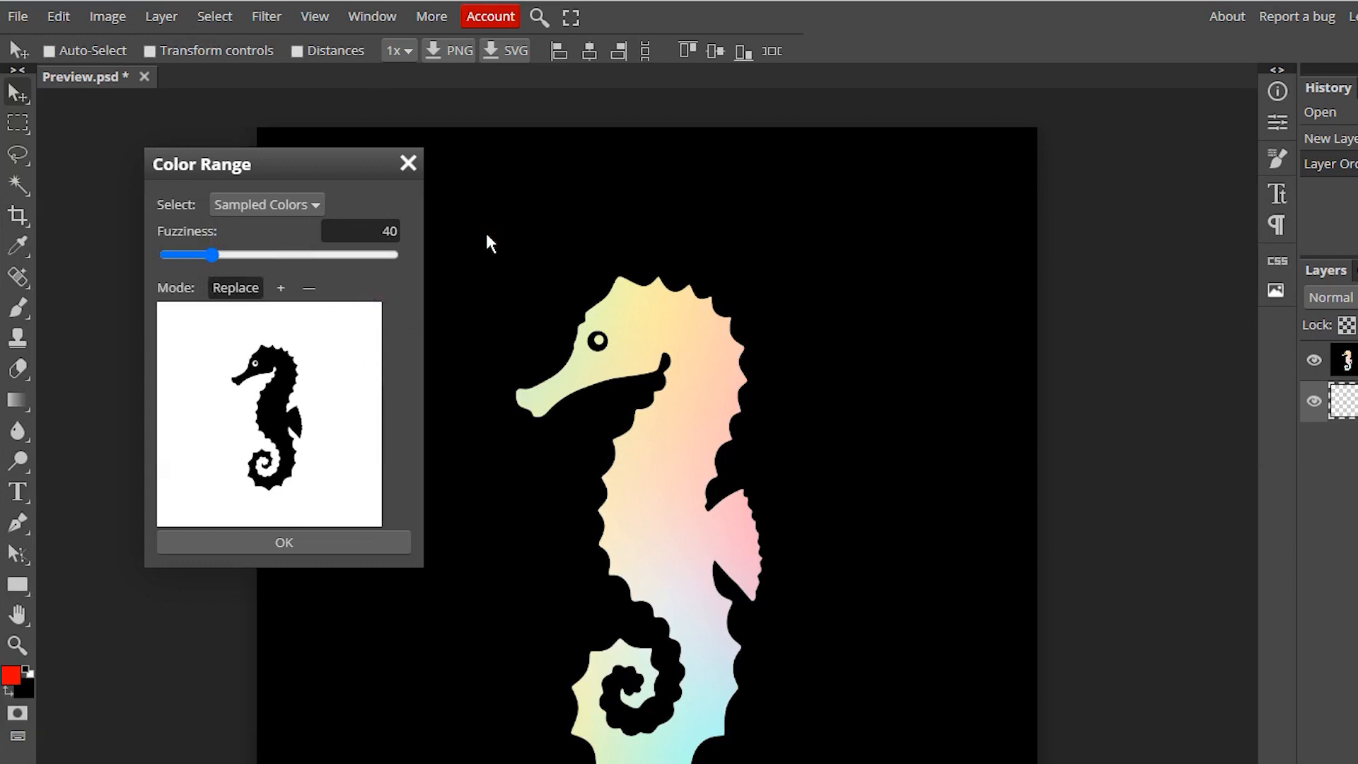
{"action": "left_click_drag", "start_coordinate": [208, 254], "coordinate": [265, 255]}
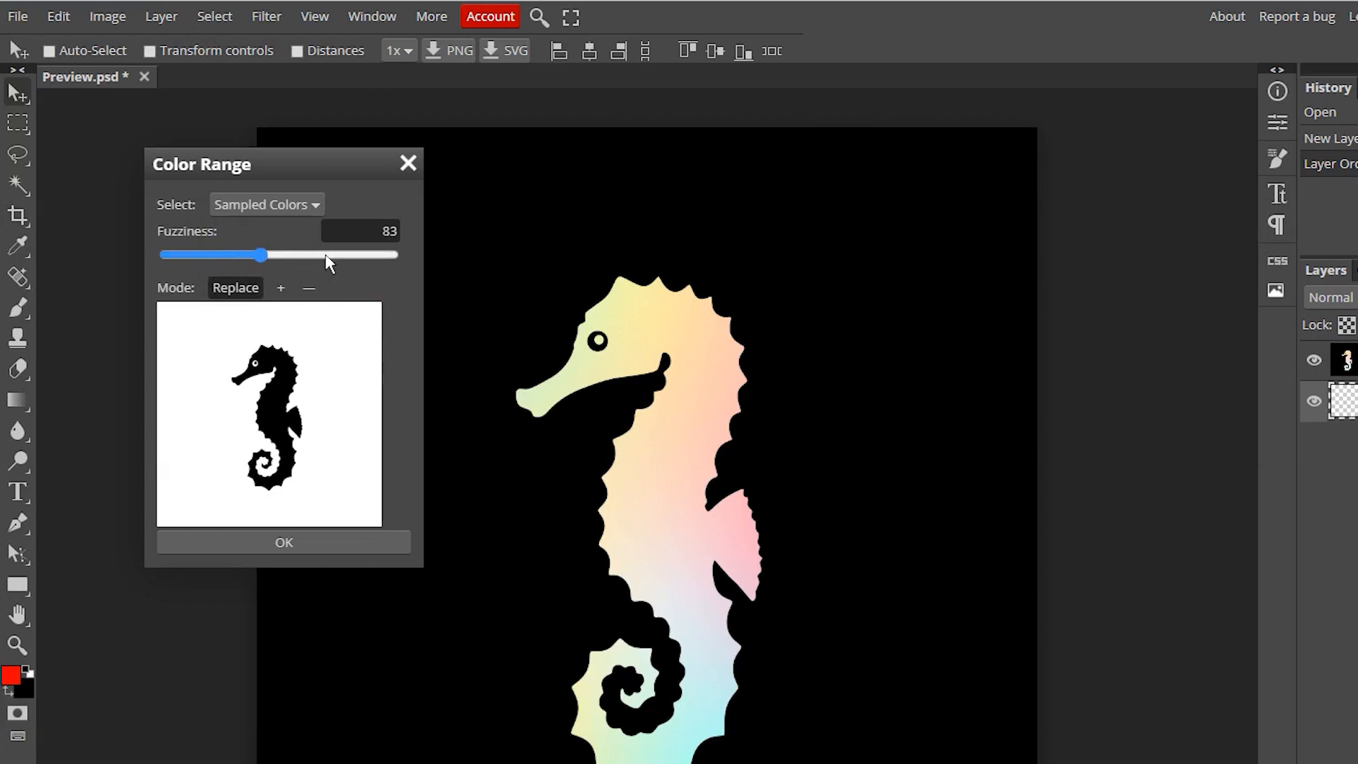
{"action": "left_click_drag", "start_coordinate": [264, 254], "coordinate": [397, 255]}
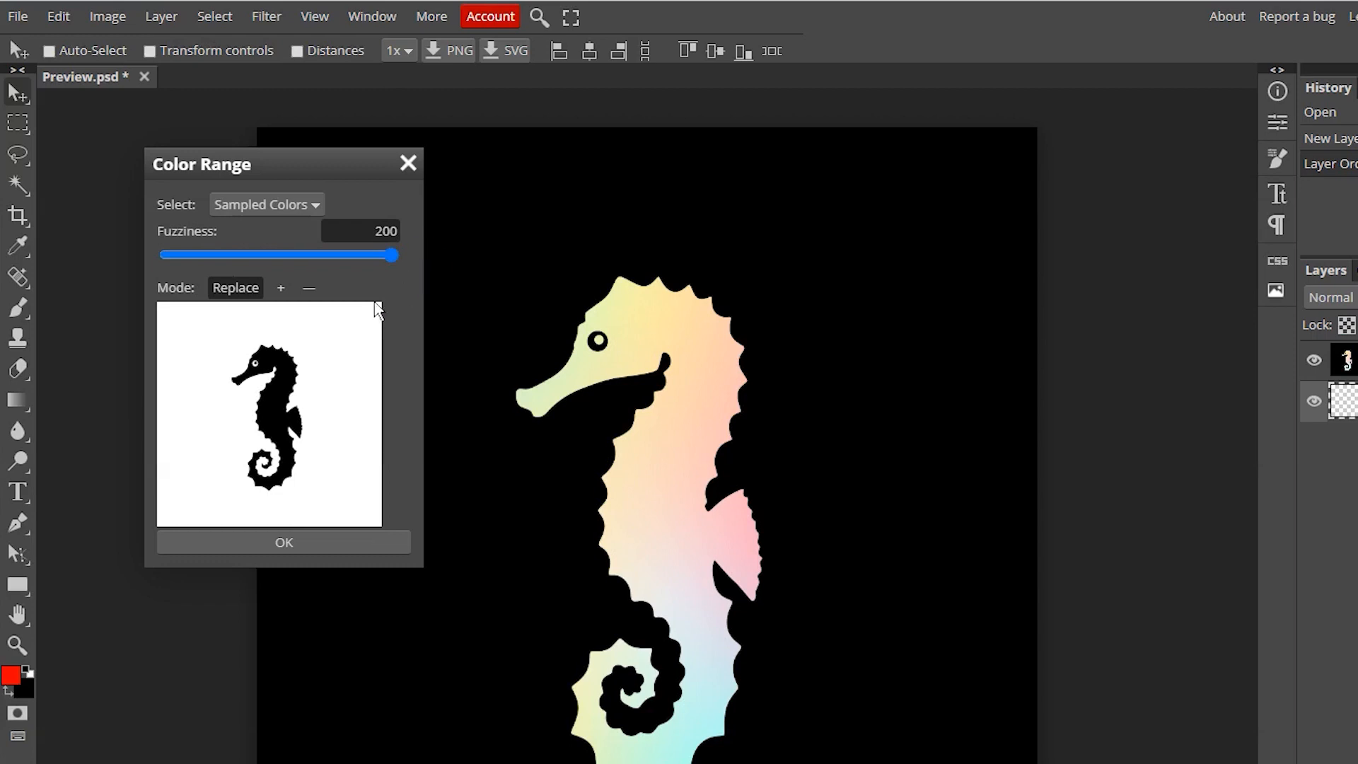
{"action": "mouse_move", "coordinate": [378, 322]}
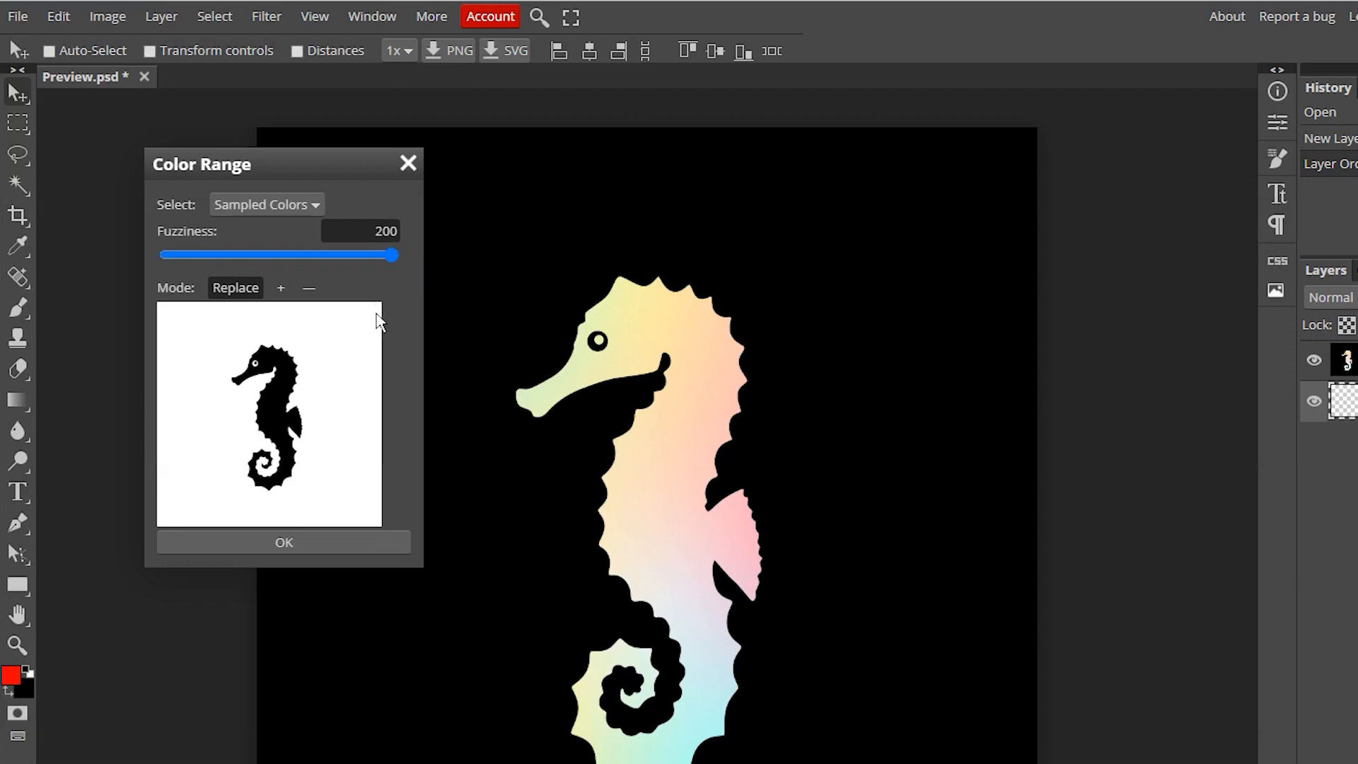
{"action": "mouse_move", "coordinate": [402, 344]}
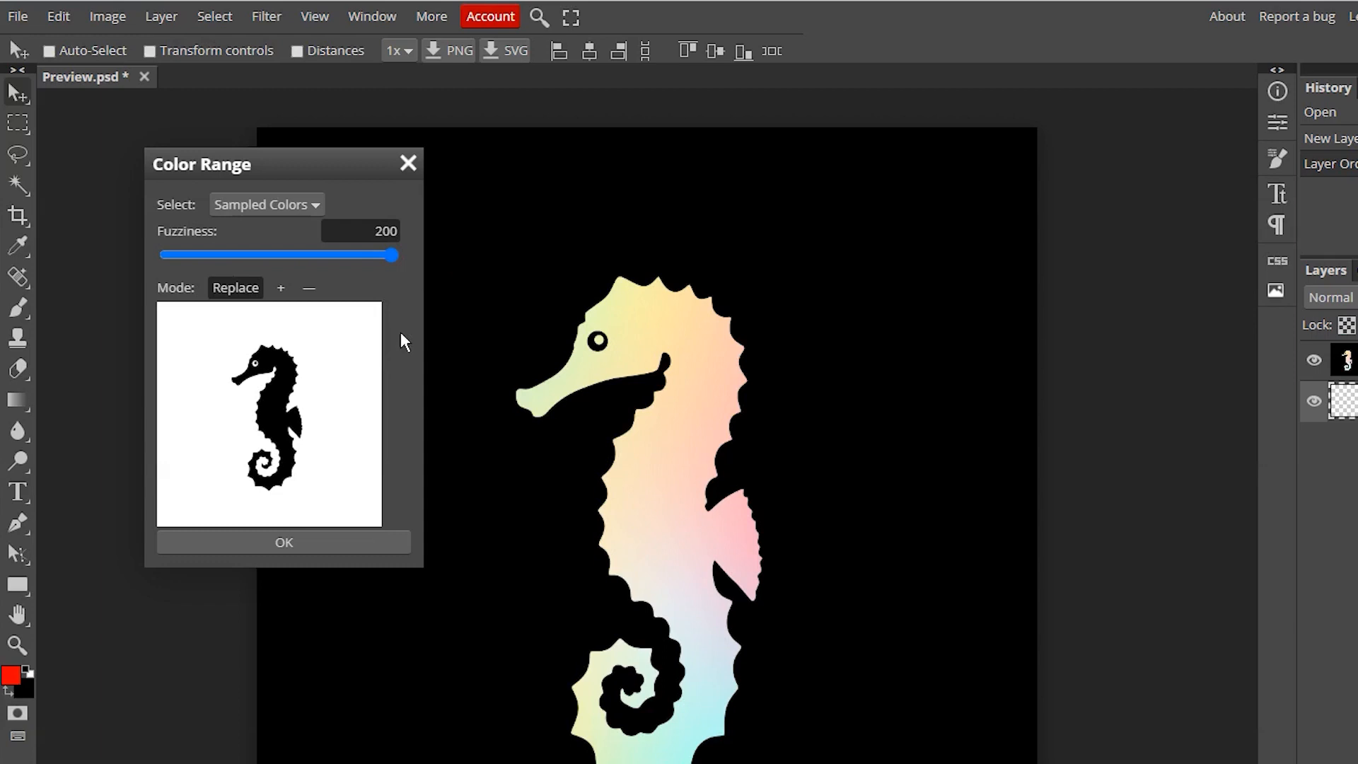
{"action": "mouse_move", "coordinate": [348, 483]}
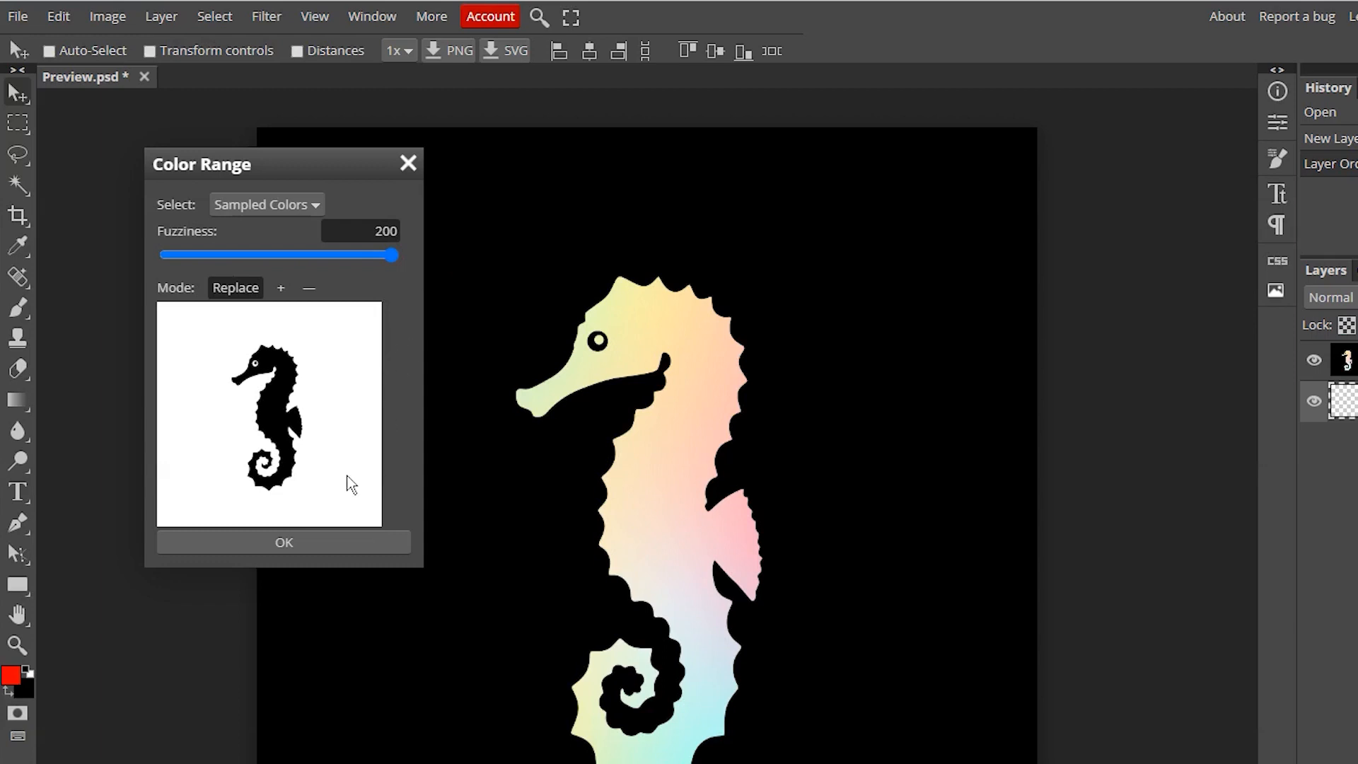
Step: Apply the colour-range selection of the black background around the seahorse
{"action": "left_click", "coordinate": [283, 541]}
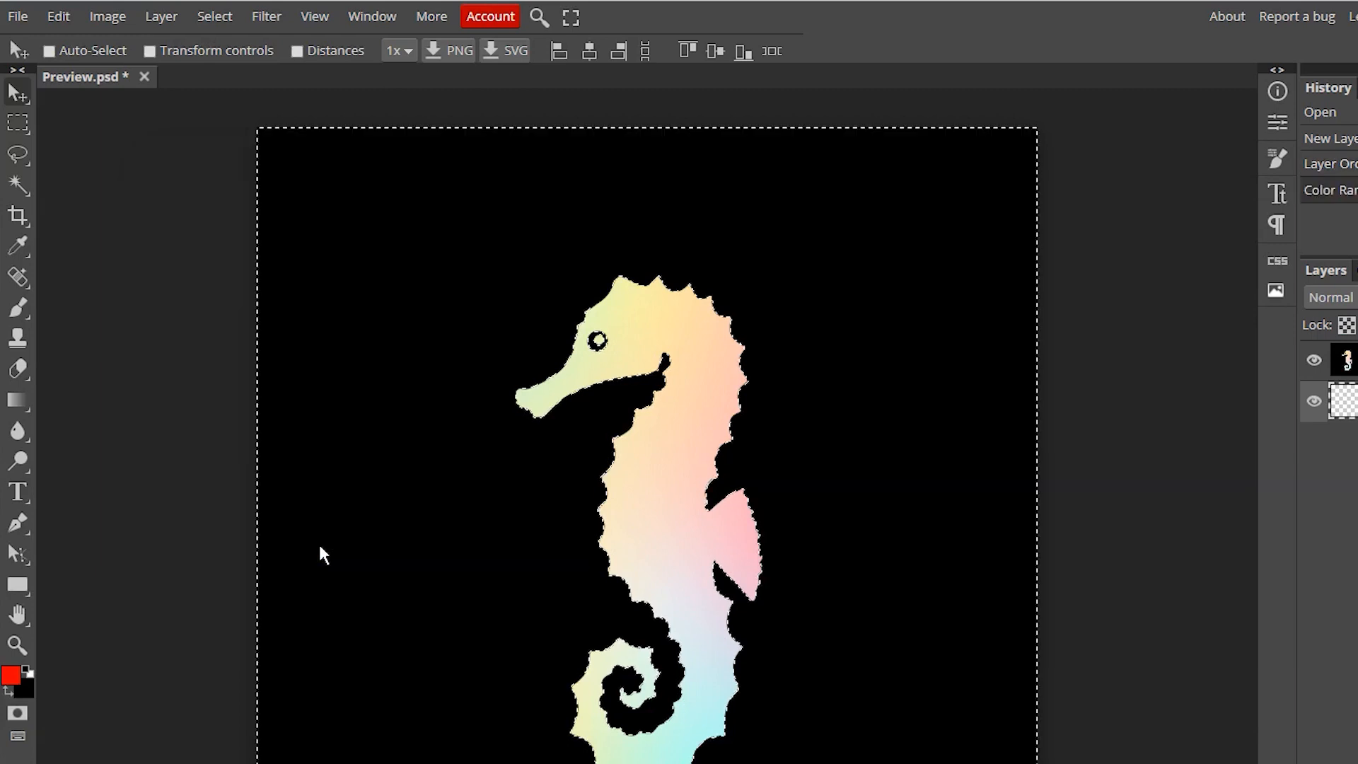
{"action": "mouse_move", "coordinate": [1199, 482]}
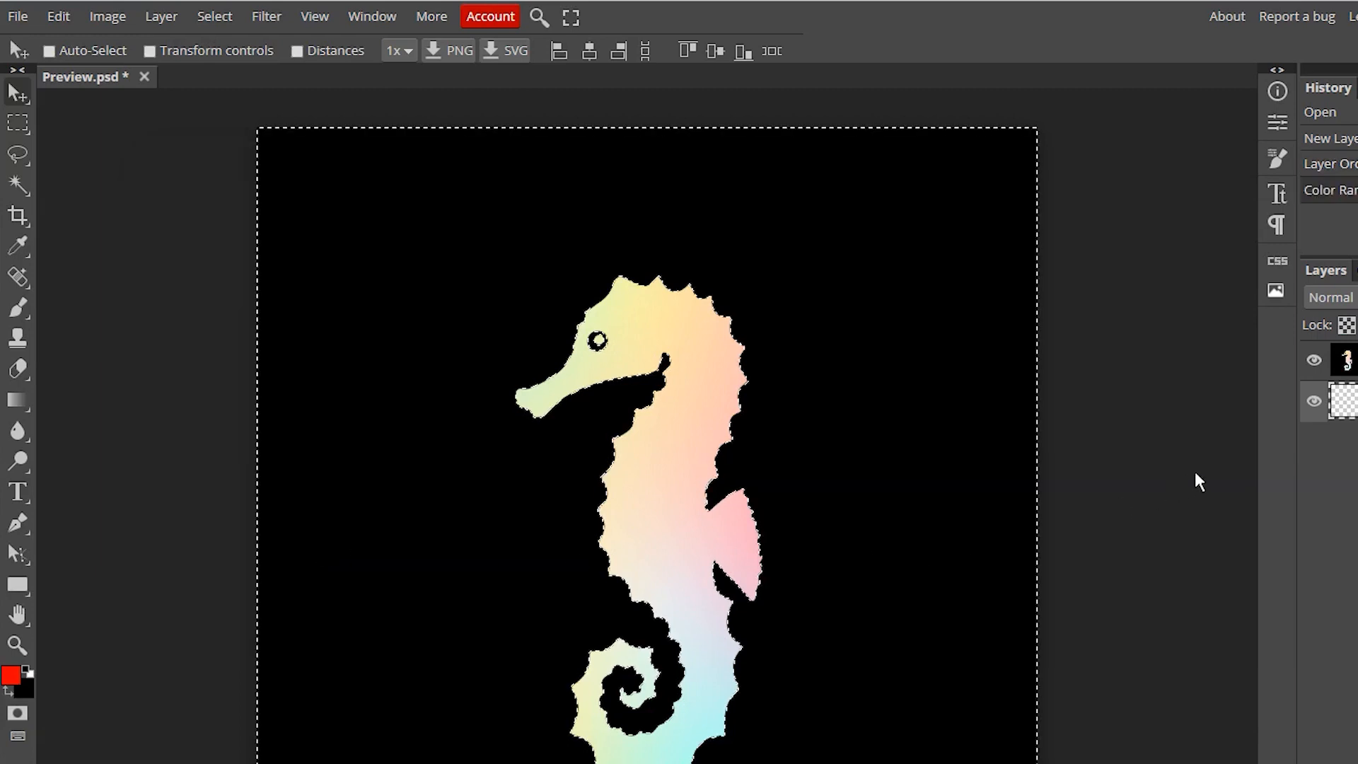
{"action": "mouse_move", "coordinate": [864, 328]}
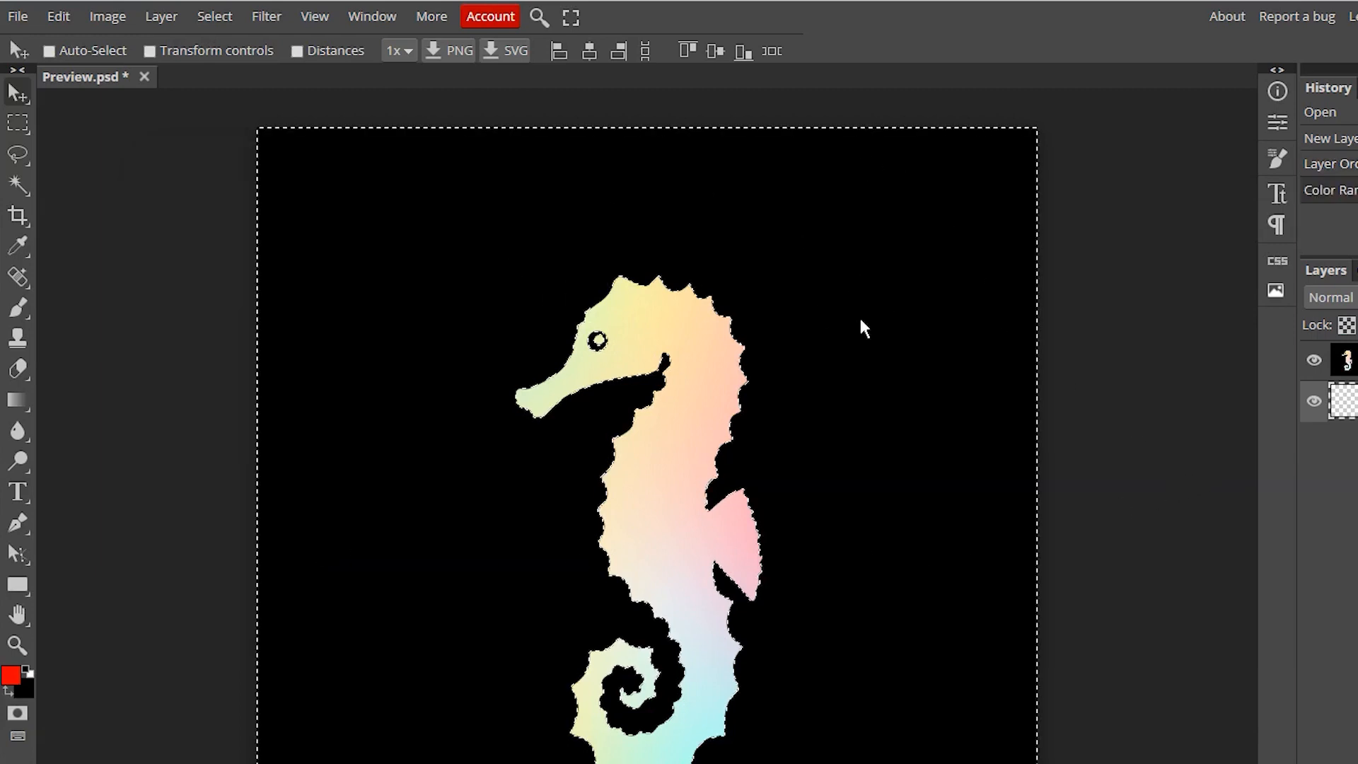
{"action": "mouse_move", "coordinate": [797, 327]}
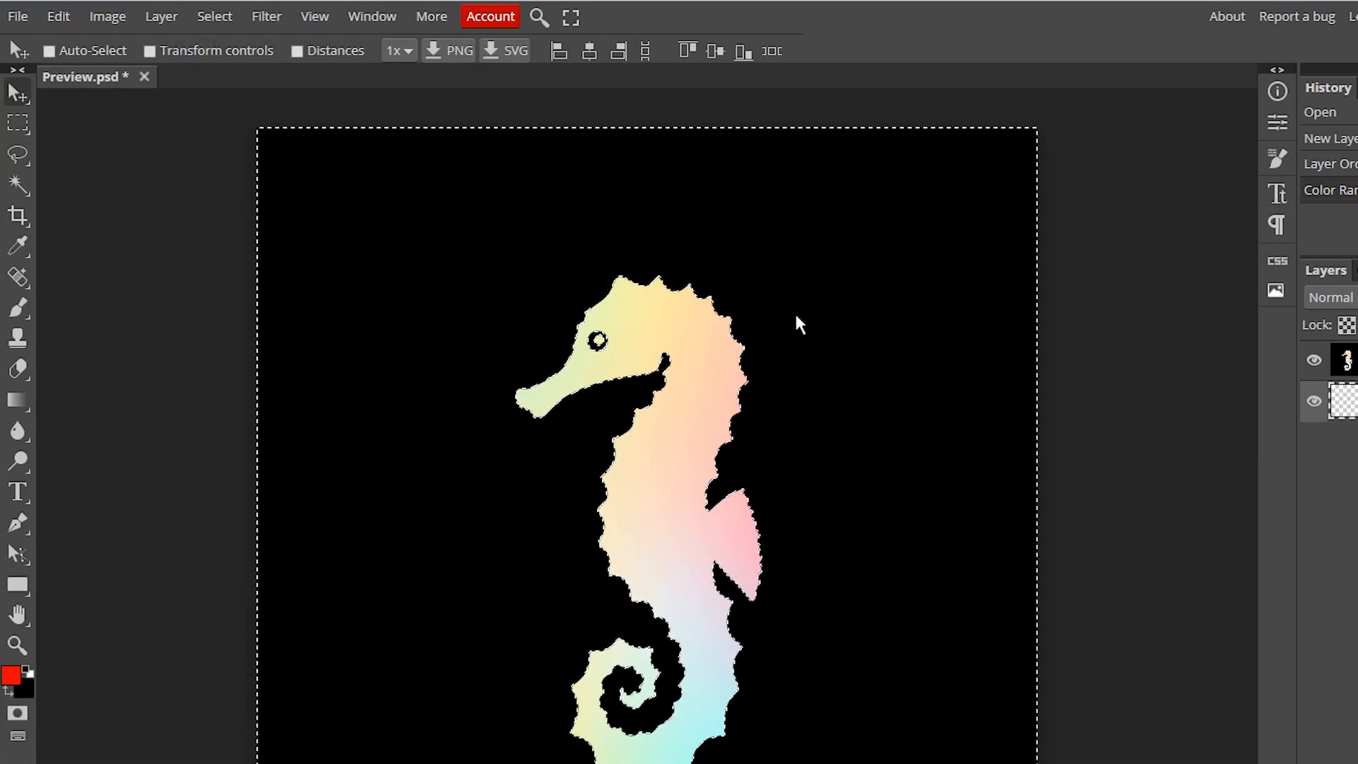
{"action": "mouse_move", "coordinate": [1330, 347]}
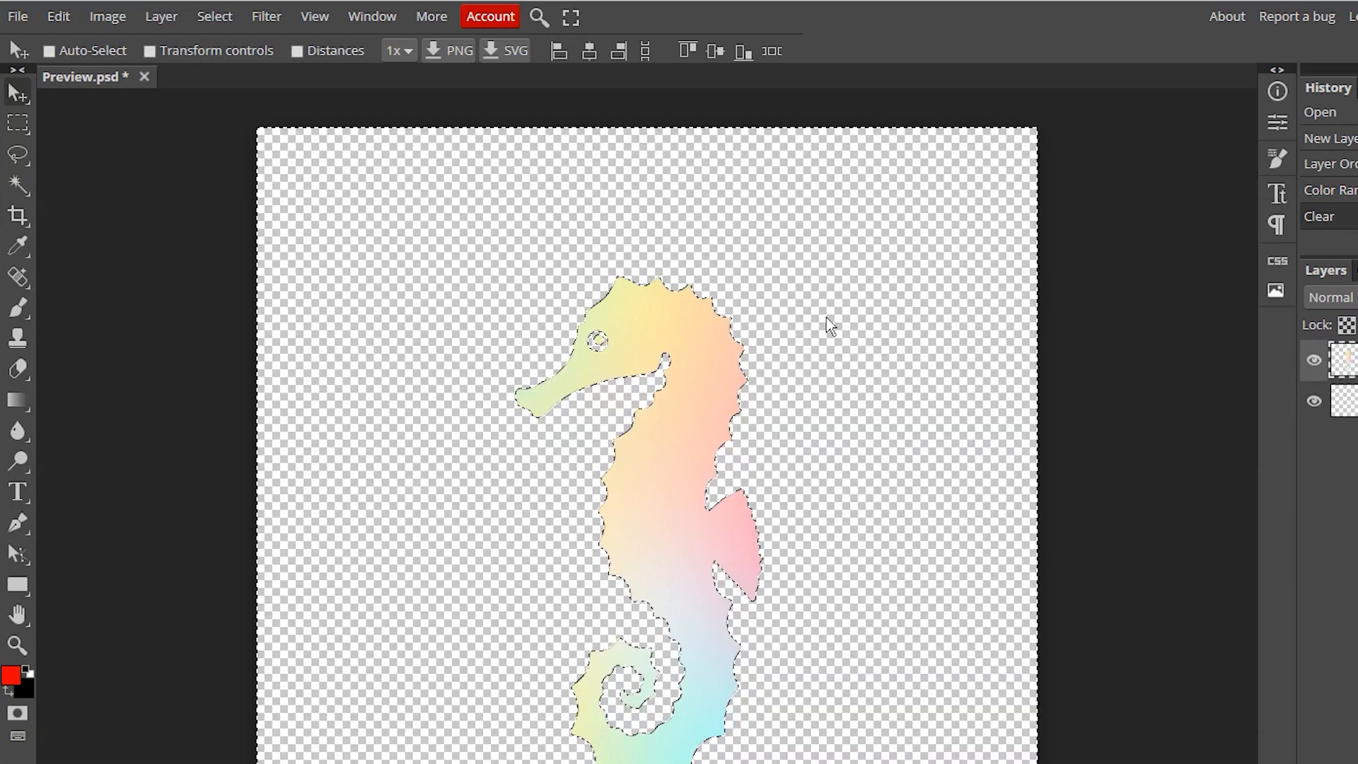
{"action": "mouse_move", "coordinate": [1215, 444]}
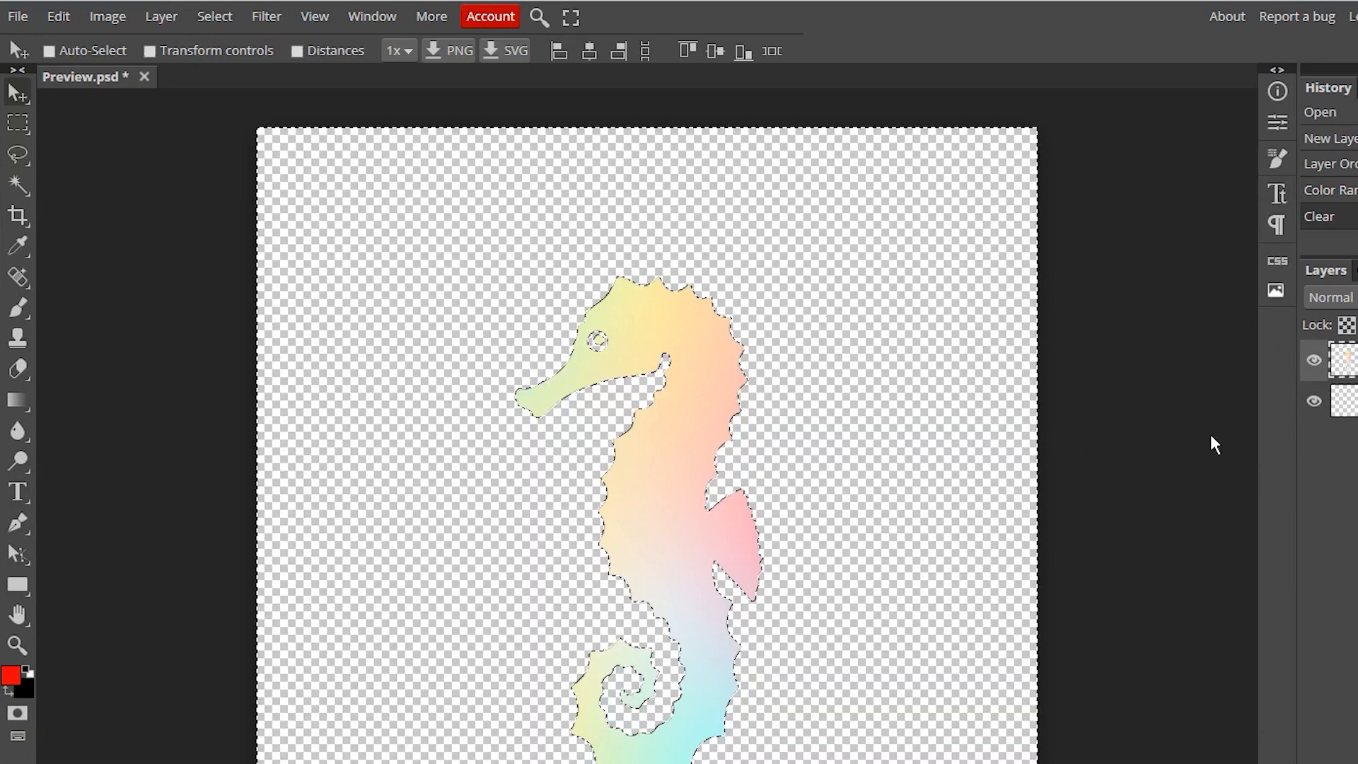
Step: Open the PNG export dialog via File > Export as > PNG
{"action": "left_click", "coordinate": [17, 15]}
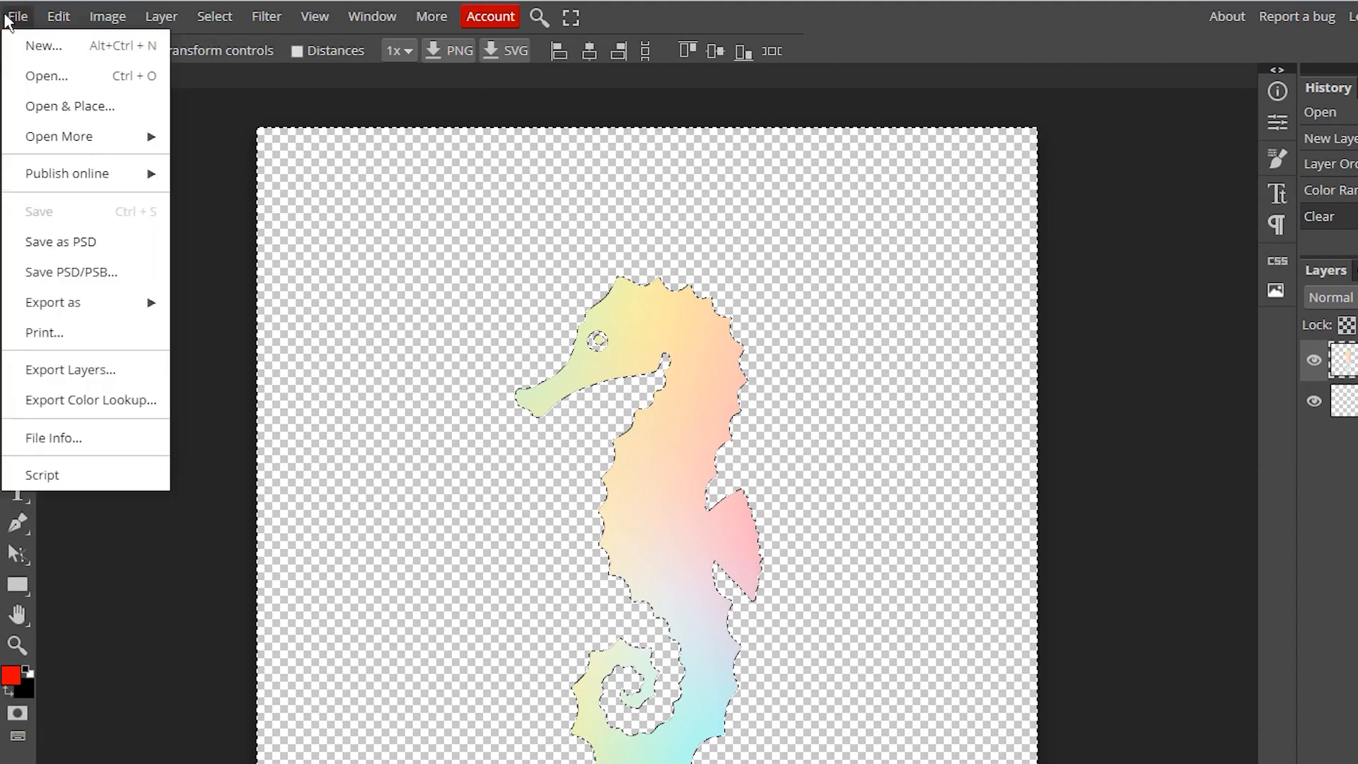
{"action": "left_click", "coordinate": [53, 302]}
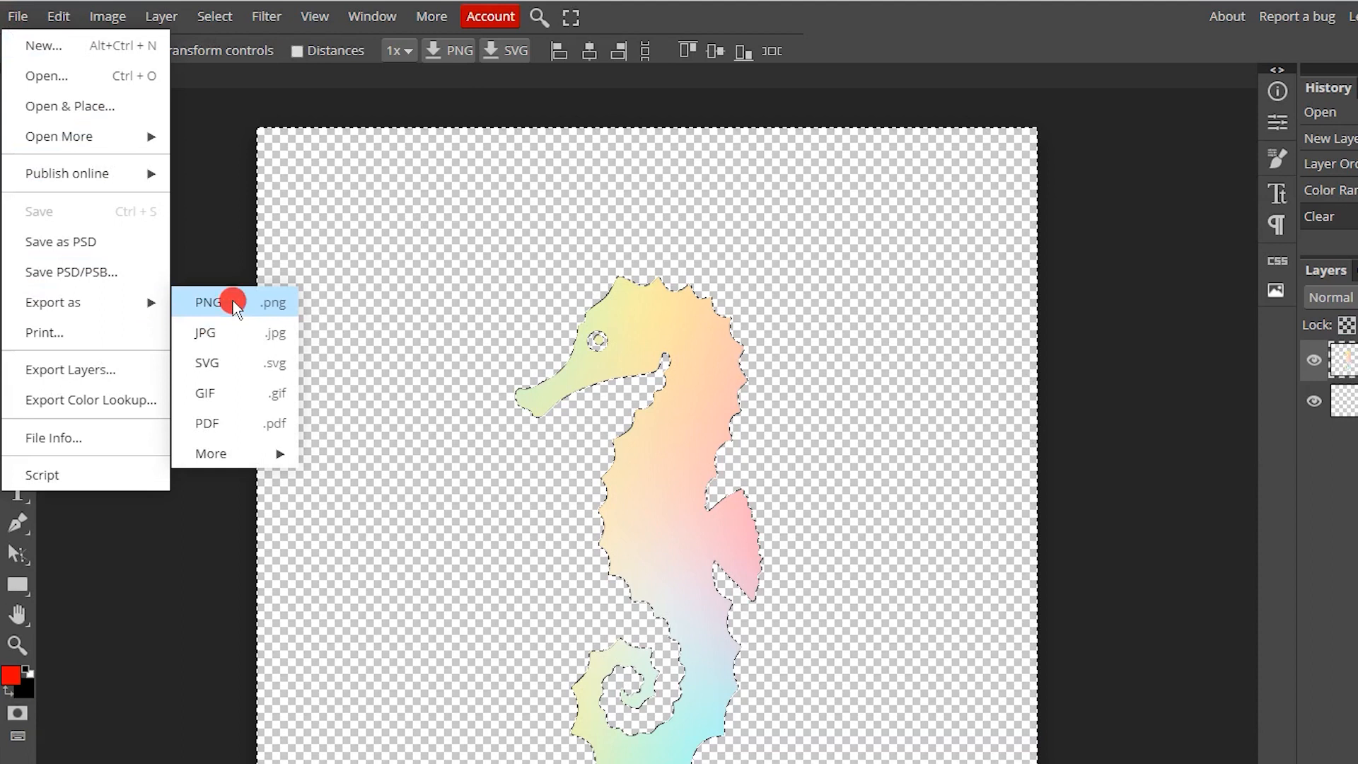
{"action": "left_click", "coordinate": [206, 302]}
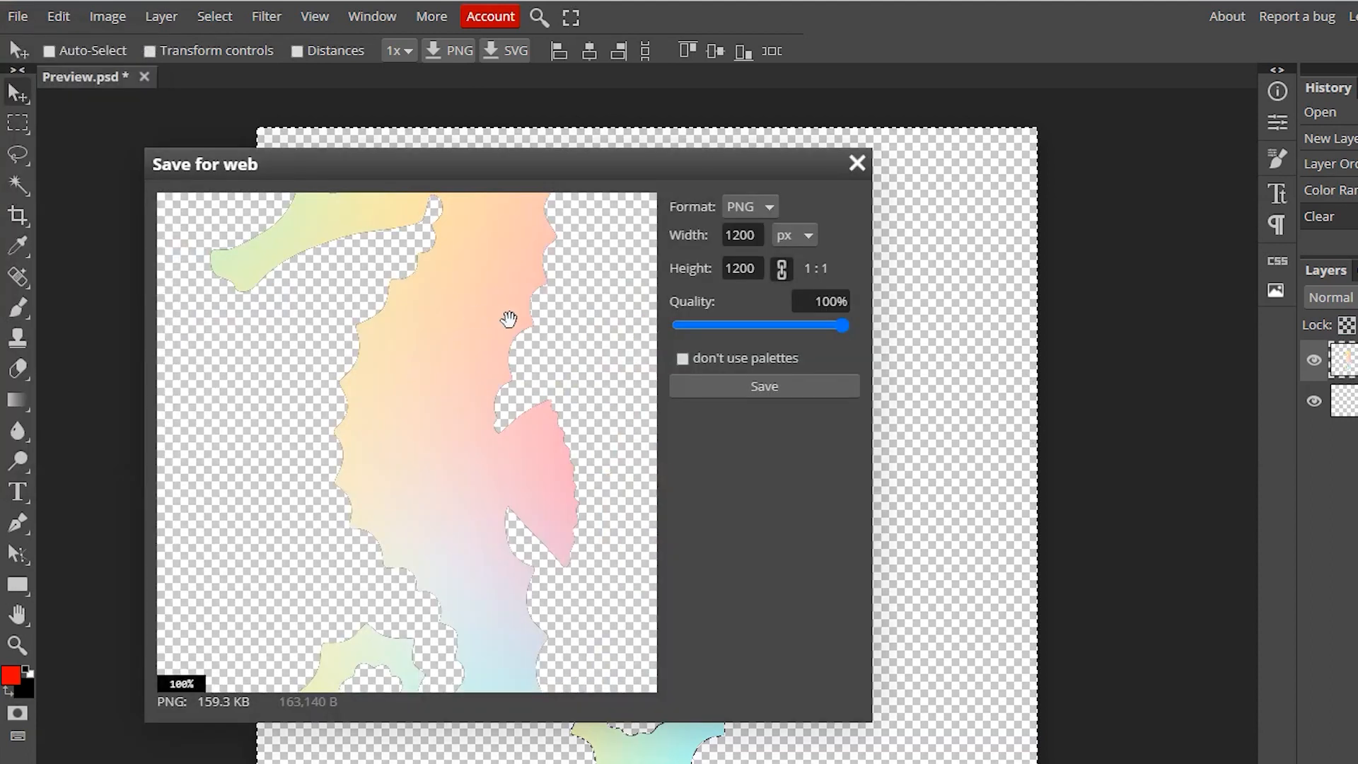